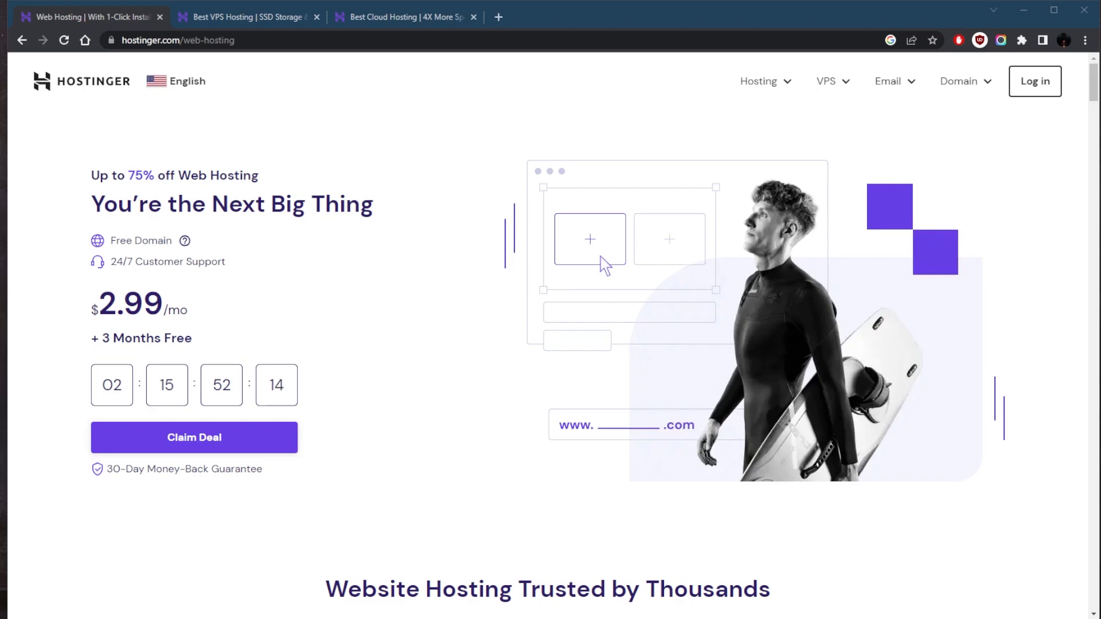
Glance at the VPS and Cloud pages, then return to the web hosting plan cards and prices
{"action": "scroll", "scroll_direction": "down", "scroll_amount": 3}
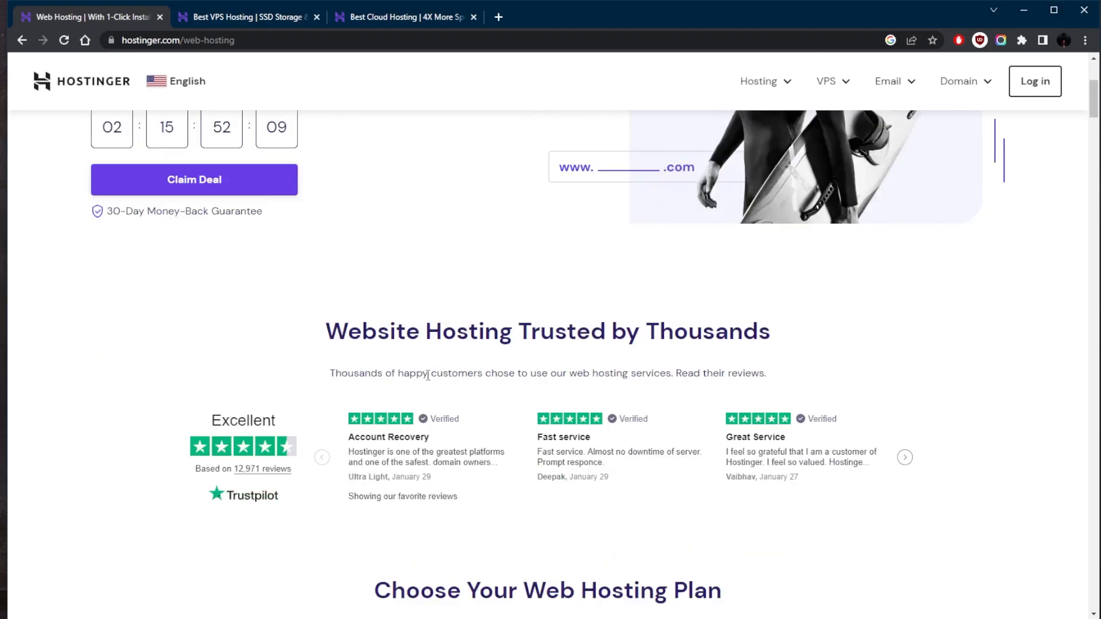
{"action": "scroll", "scroll_direction": "down", "scroll_amount": 3}
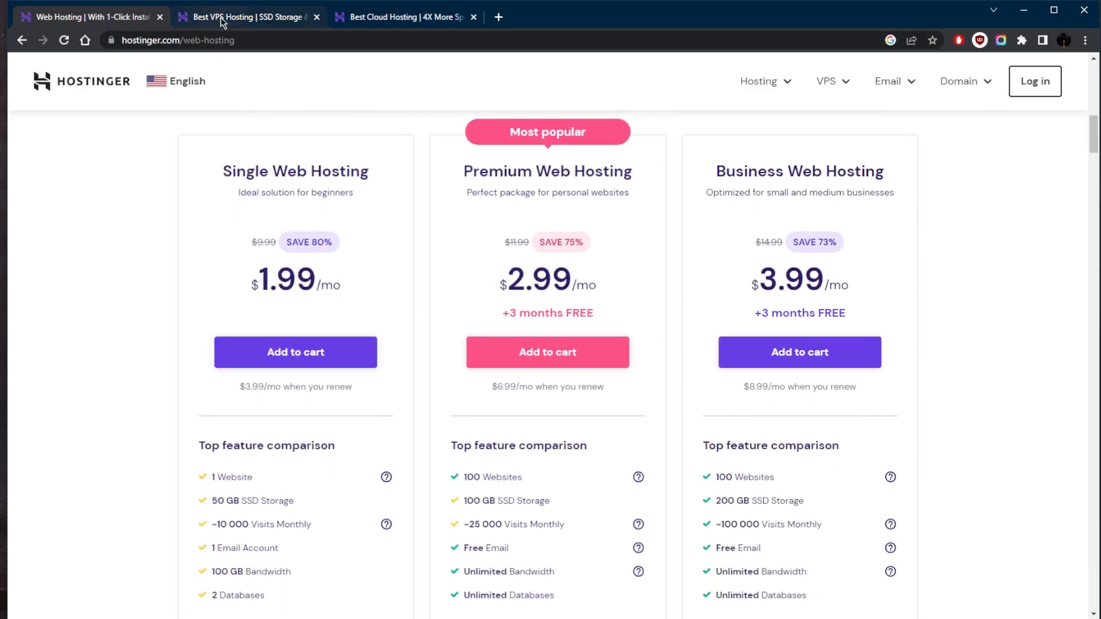
{"action": "left_click", "coordinate": [403, 17]}
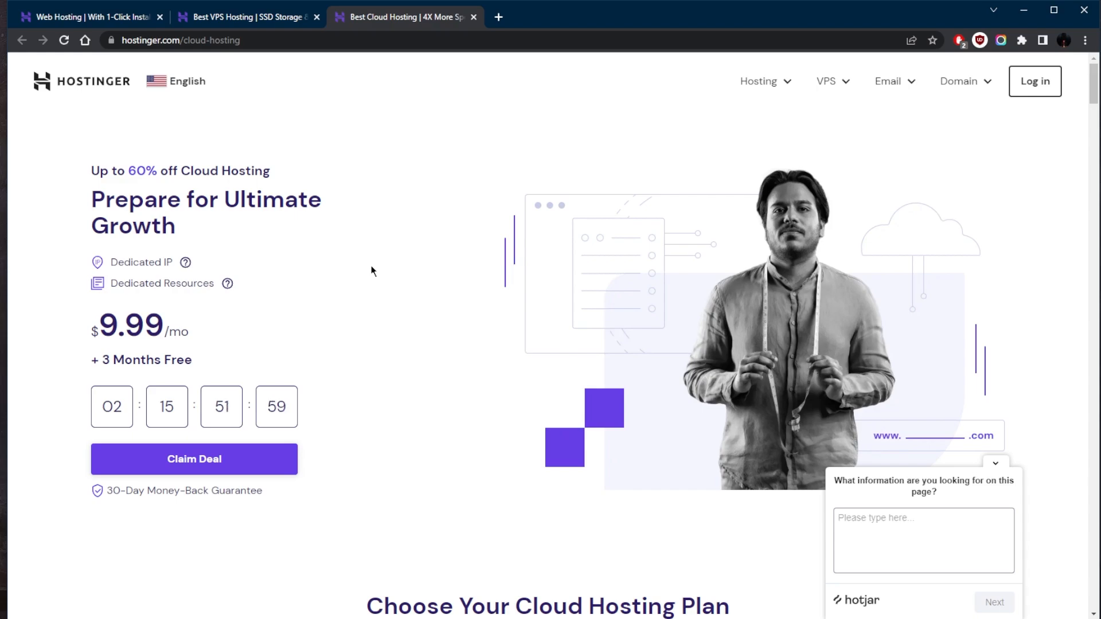
{"action": "left_click", "coordinate": [87, 16]}
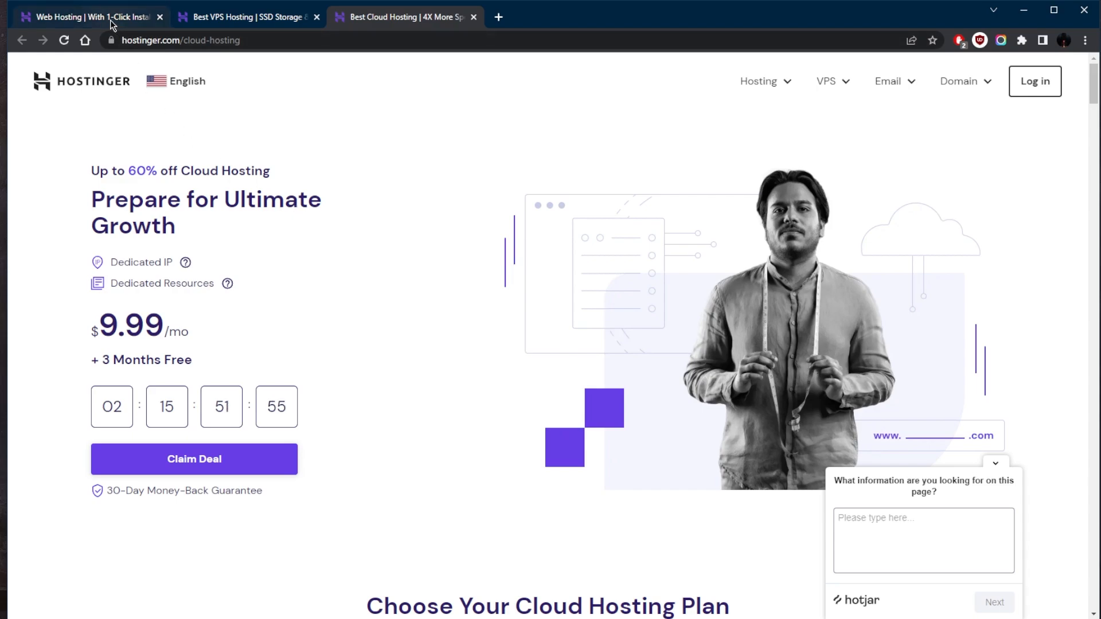
{"action": "left_click", "coordinate": [85, 16]}
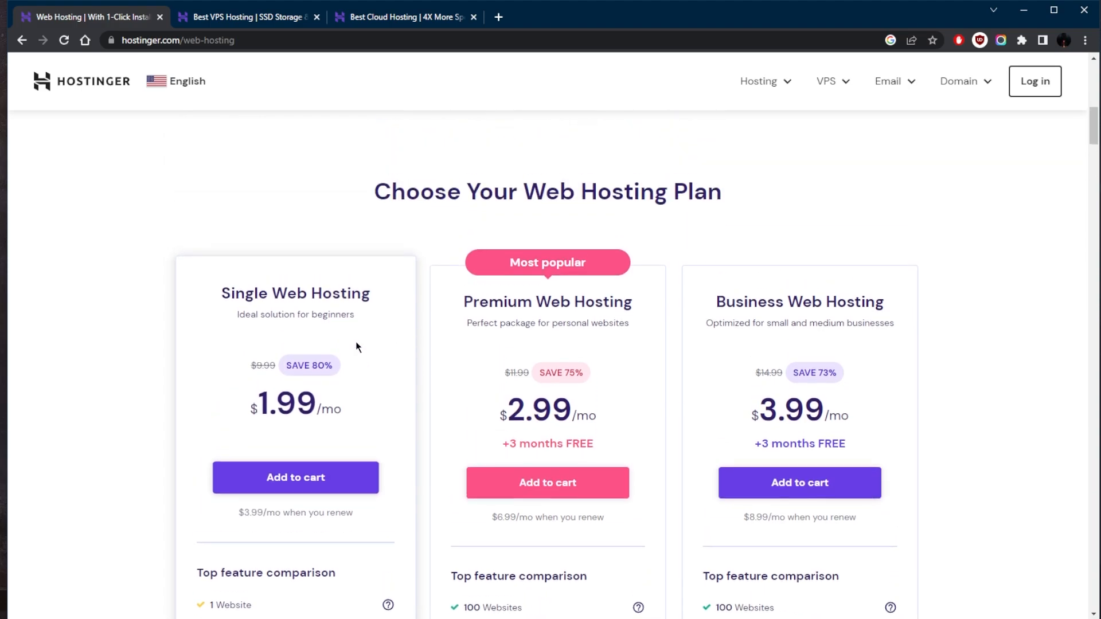
{"action": "scroll", "scroll_direction": "down", "scroll_amount": 3}
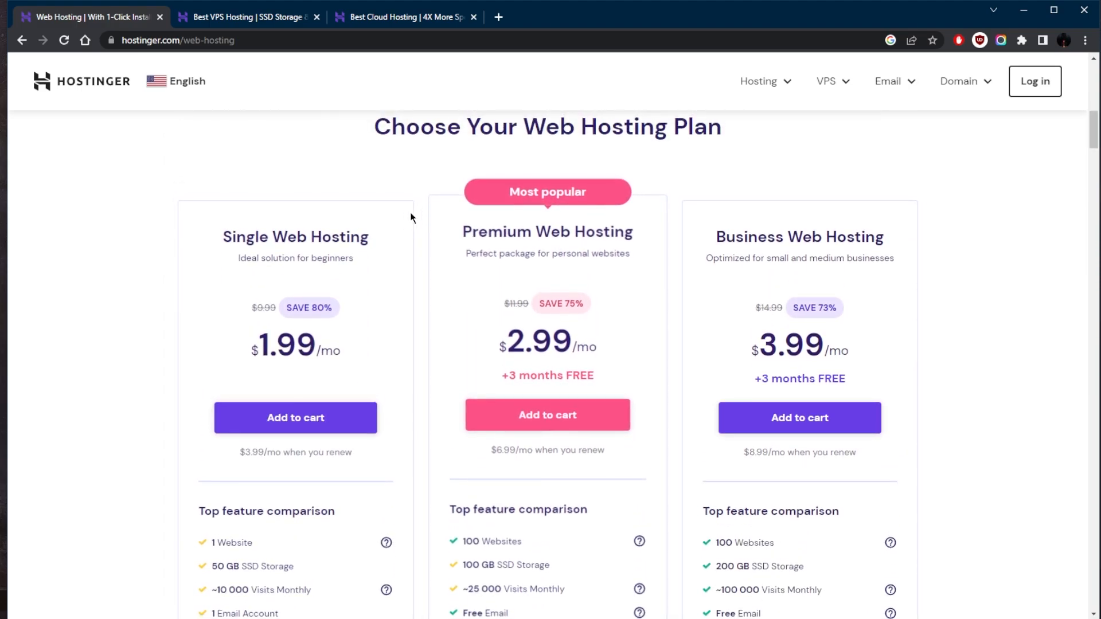
Scroll through the VPS hosting plans and their specs
{"action": "left_click", "coordinate": [247, 17]}
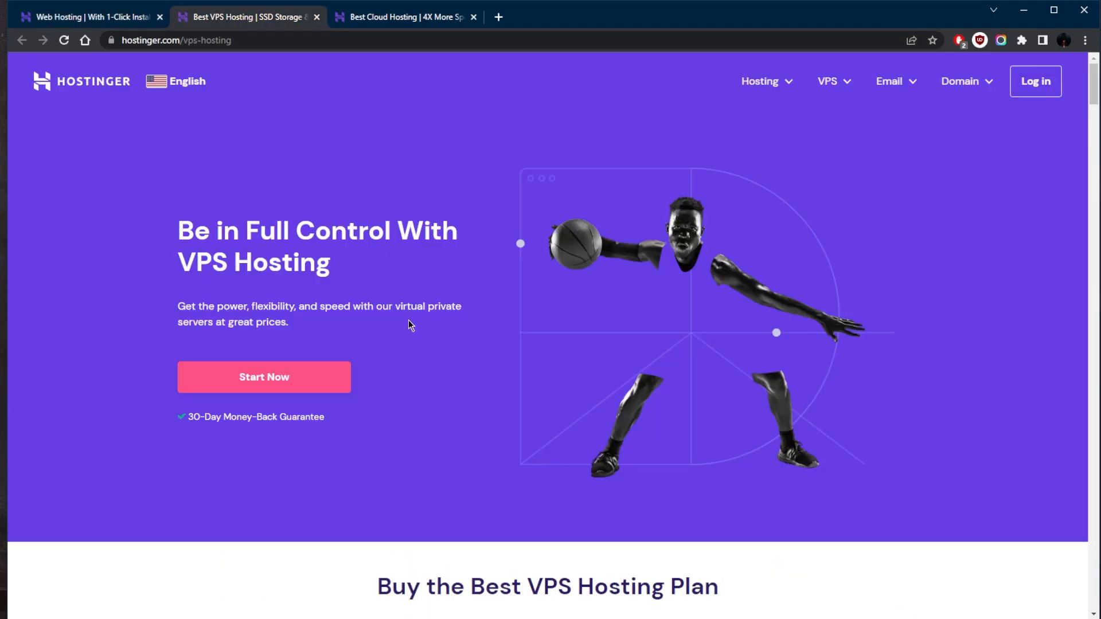
{"action": "scroll", "scroll_direction": "down", "scroll_amount": 3}
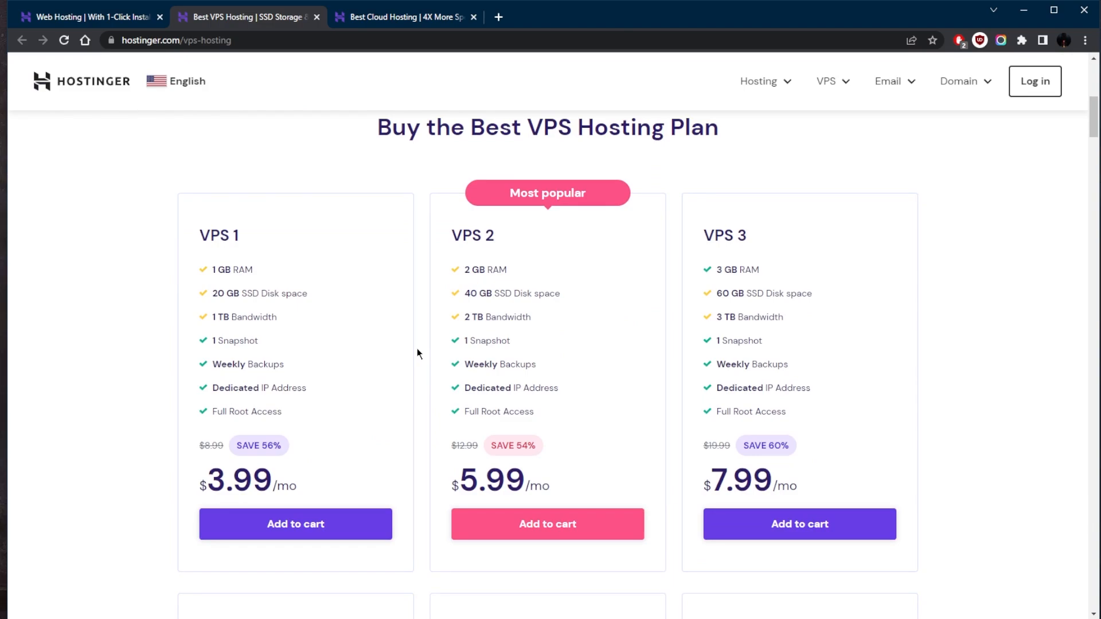
{"action": "scroll", "scroll_direction": "down", "scroll_amount": 3}
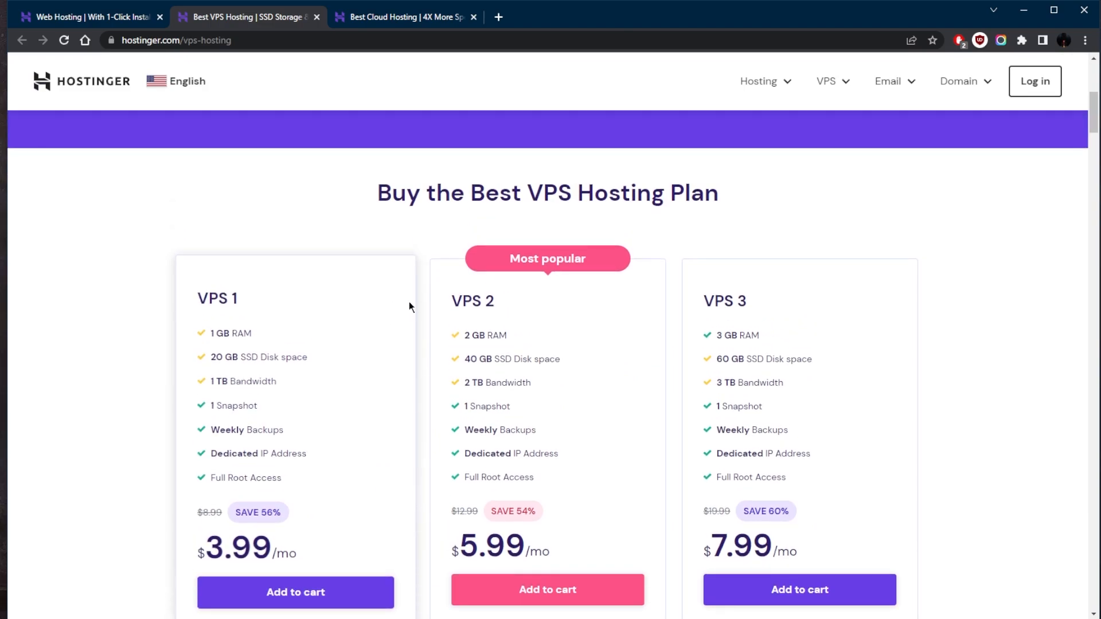
Scroll the cloud hosting page through its plans and feature comparison
{"action": "left_click", "coordinate": [400, 16]}
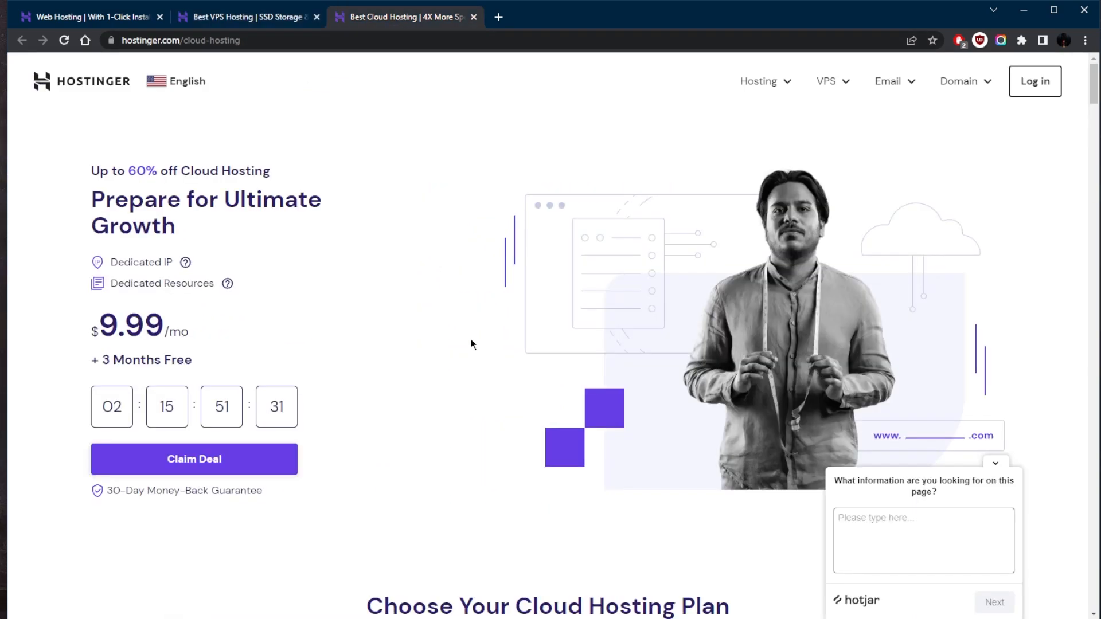
{"action": "scroll", "scroll_direction": "down", "scroll_amount": 3}
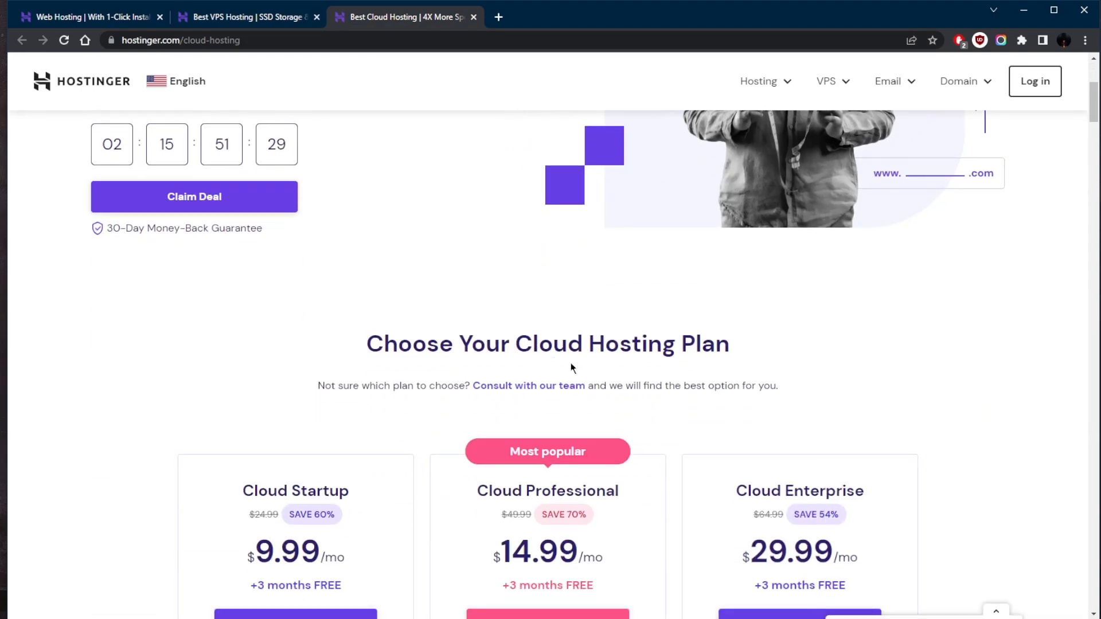
{"action": "scroll", "scroll_direction": "down", "scroll_amount": 3}
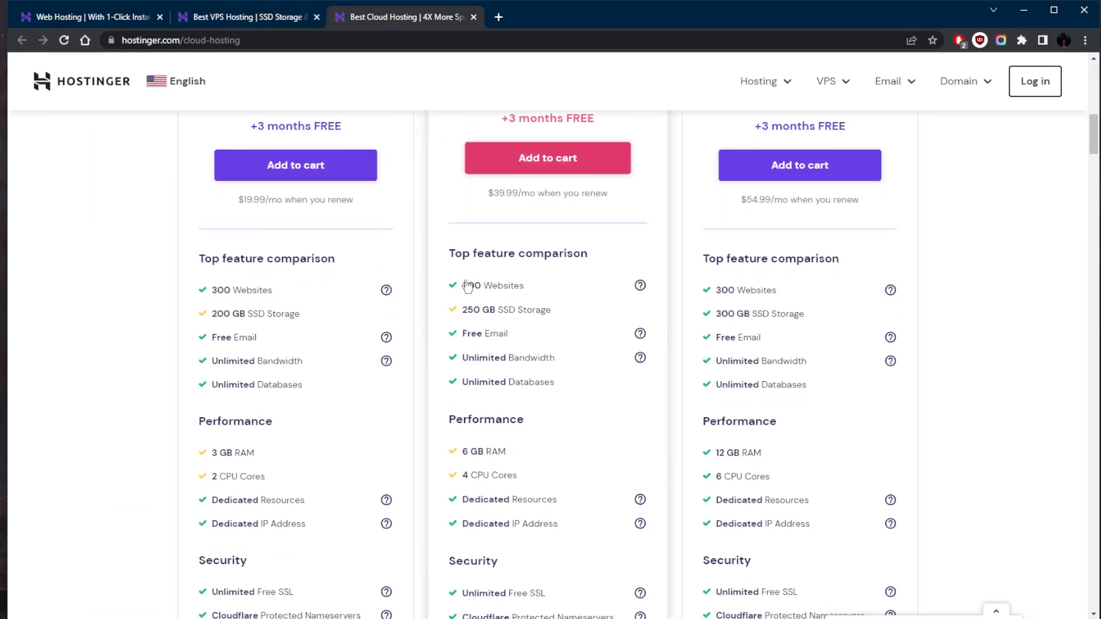
{"action": "mouse_move", "coordinate": [529, 372]}
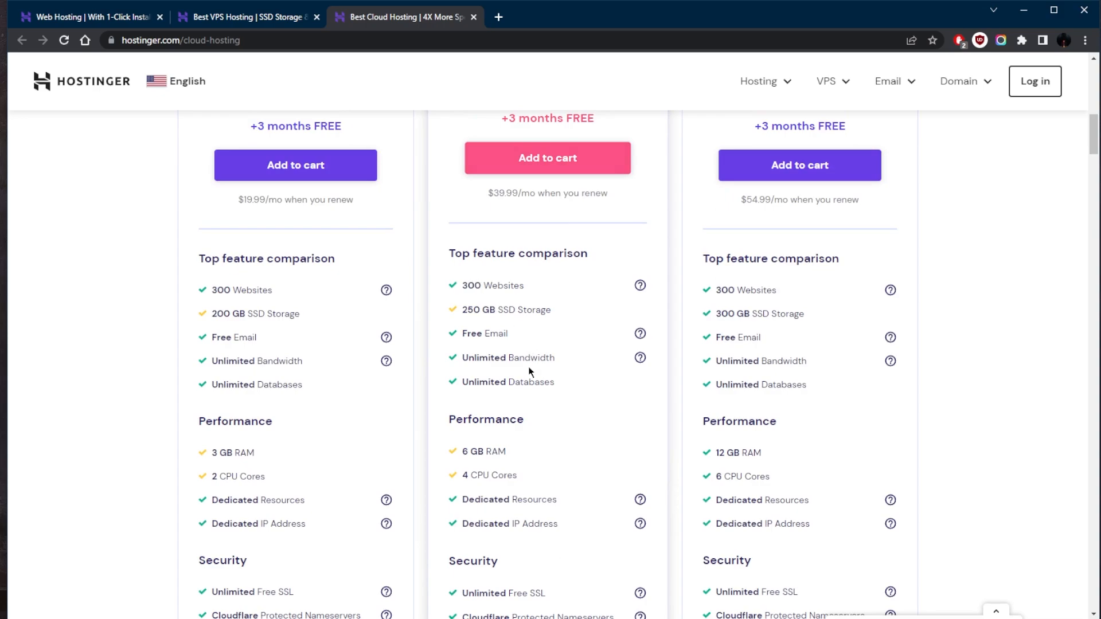
{"action": "scroll", "scroll_direction": "up", "scroll_amount": 3}
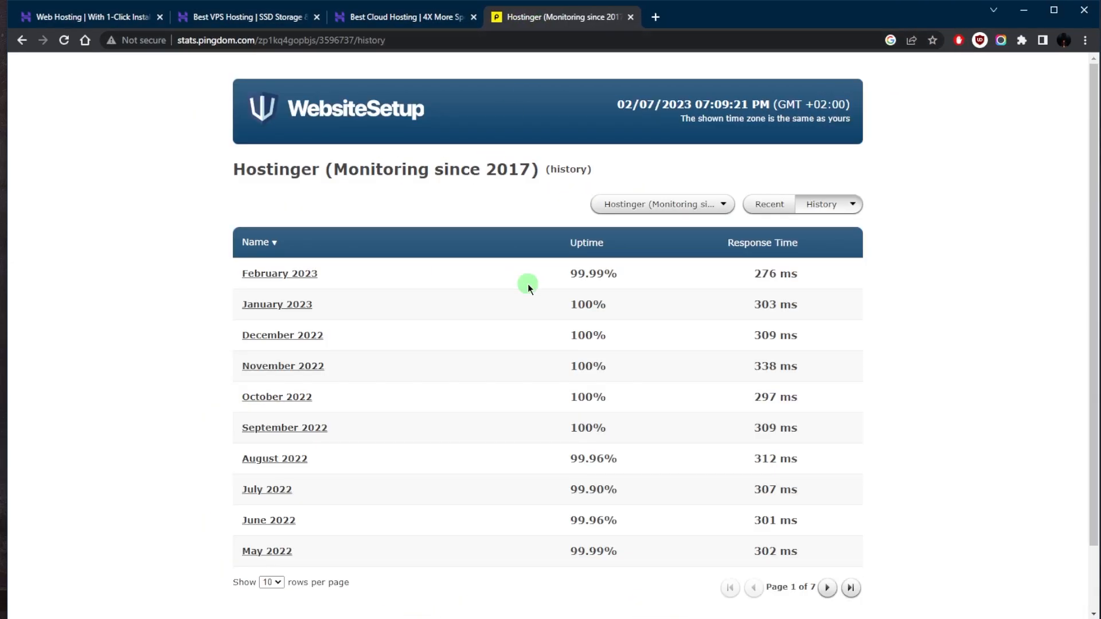
Scroll Pingdom's Hostinger history to the months from February 2023 back to May 2022
{"action": "scroll", "scroll_direction": "down", "scroll_amount": 3}
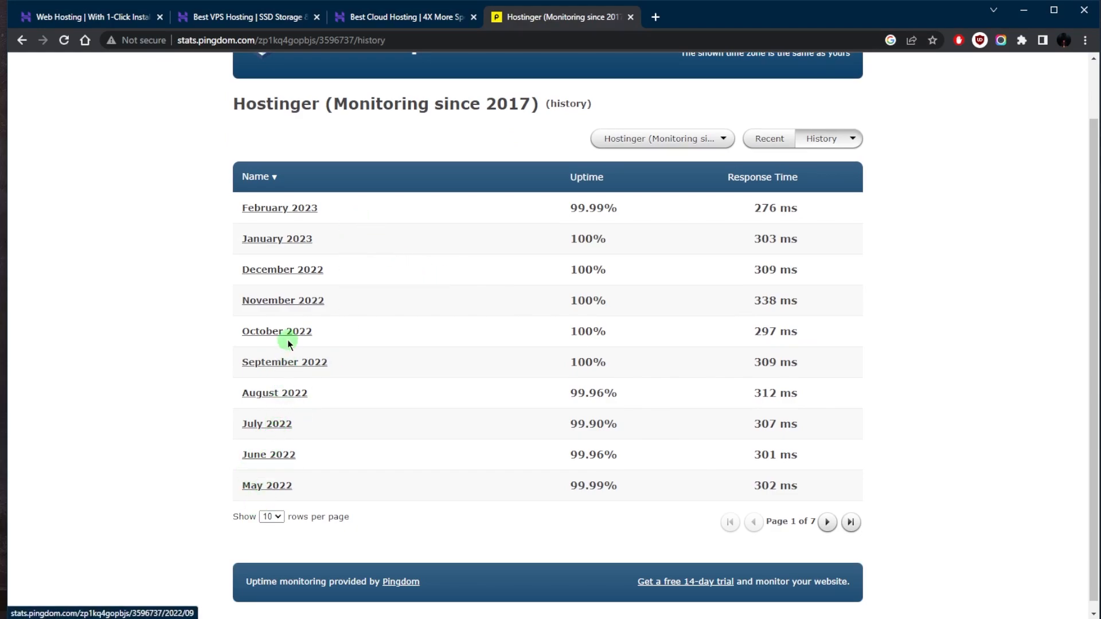
{"action": "mouse_move", "coordinate": [279, 208]}
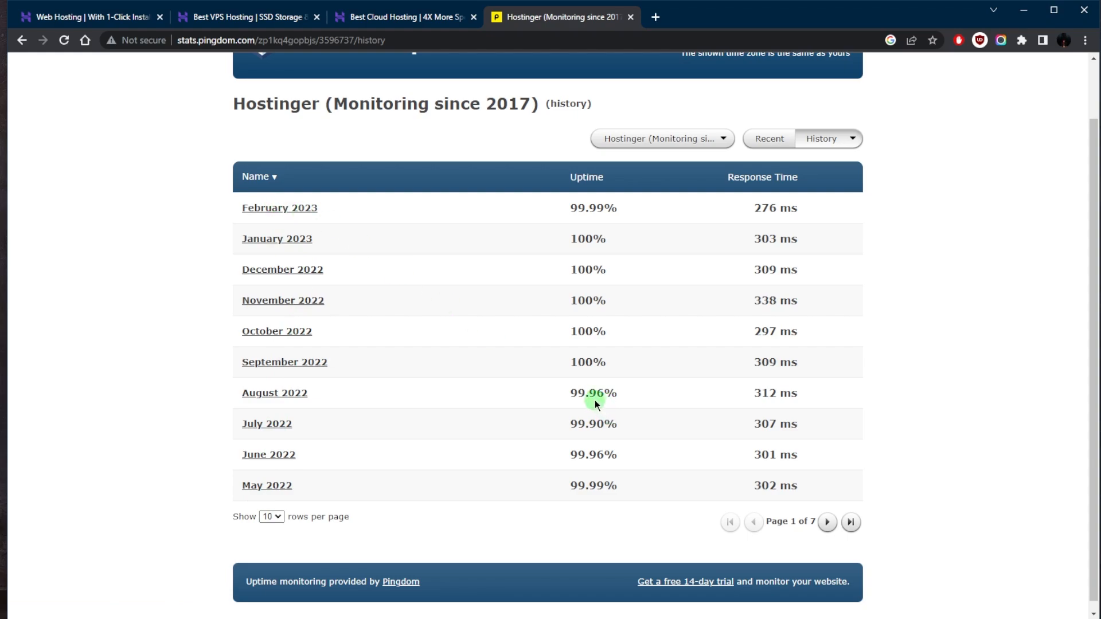
{"action": "mouse_move", "coordinate": [590, 331]}
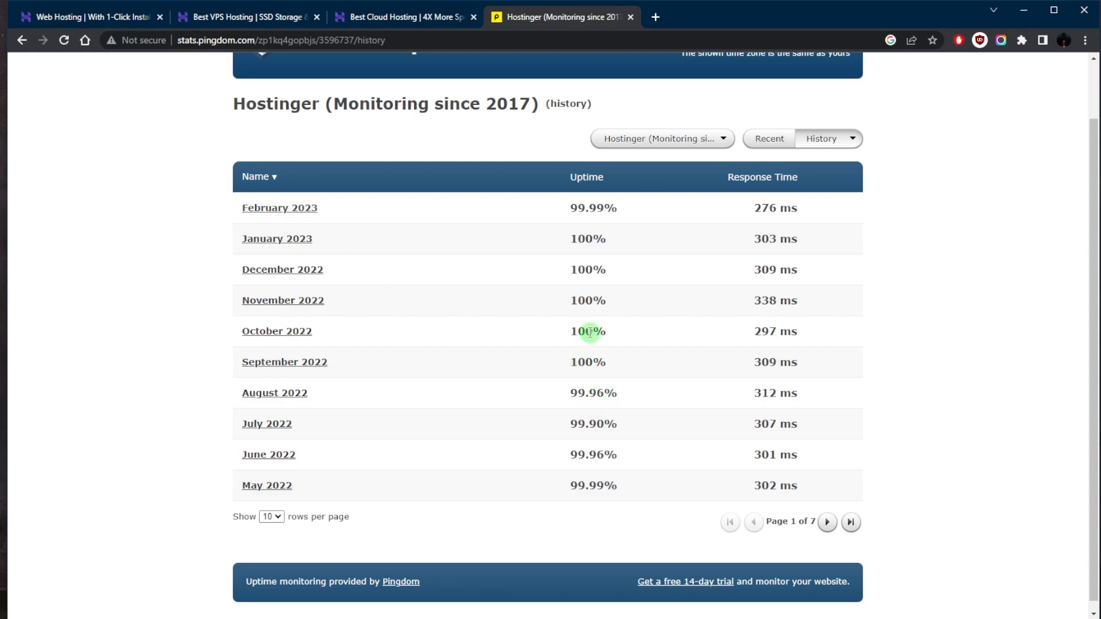
{"action": "mouse_move", "coordinate": [577, 234]}
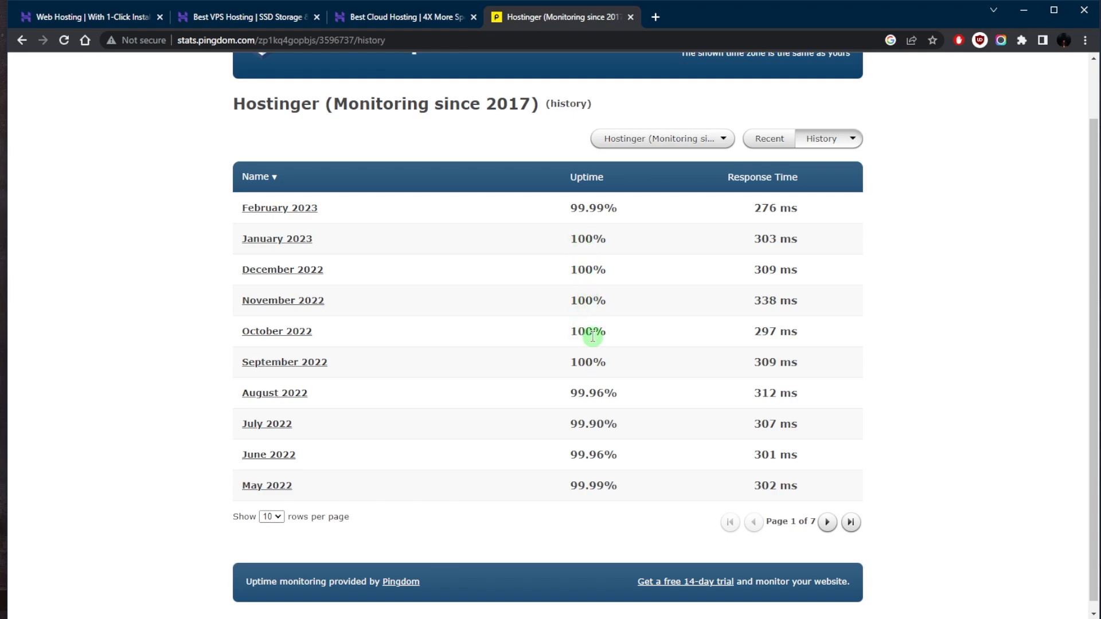
{"action": "mouse_move", "coordinate": [588, 360]}
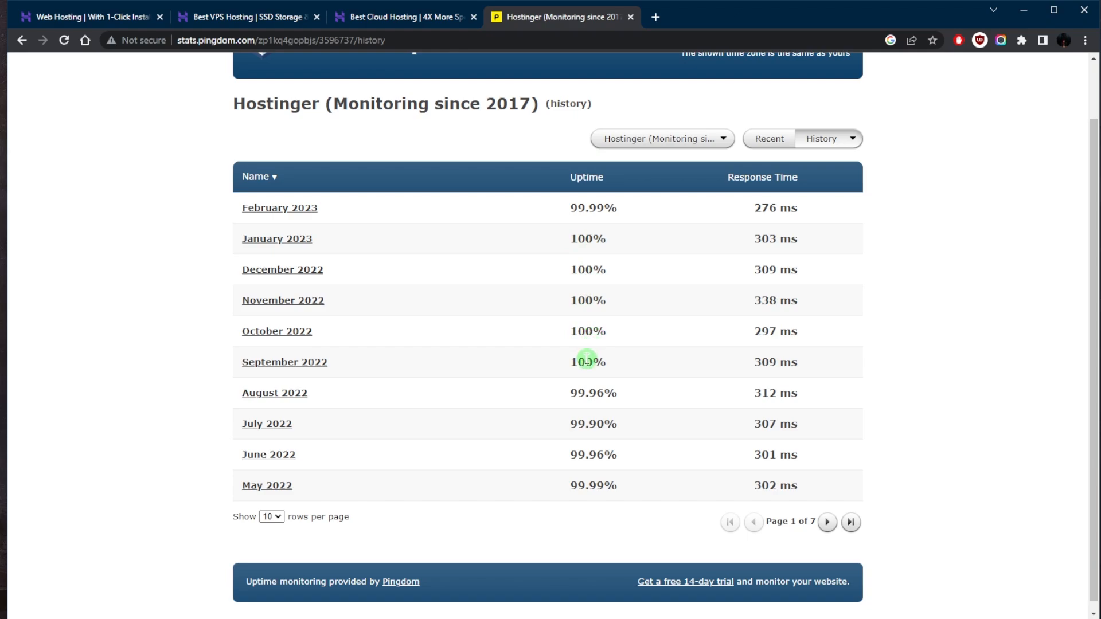
{"action": "mouse_move", "coordinate": [740, 208]}
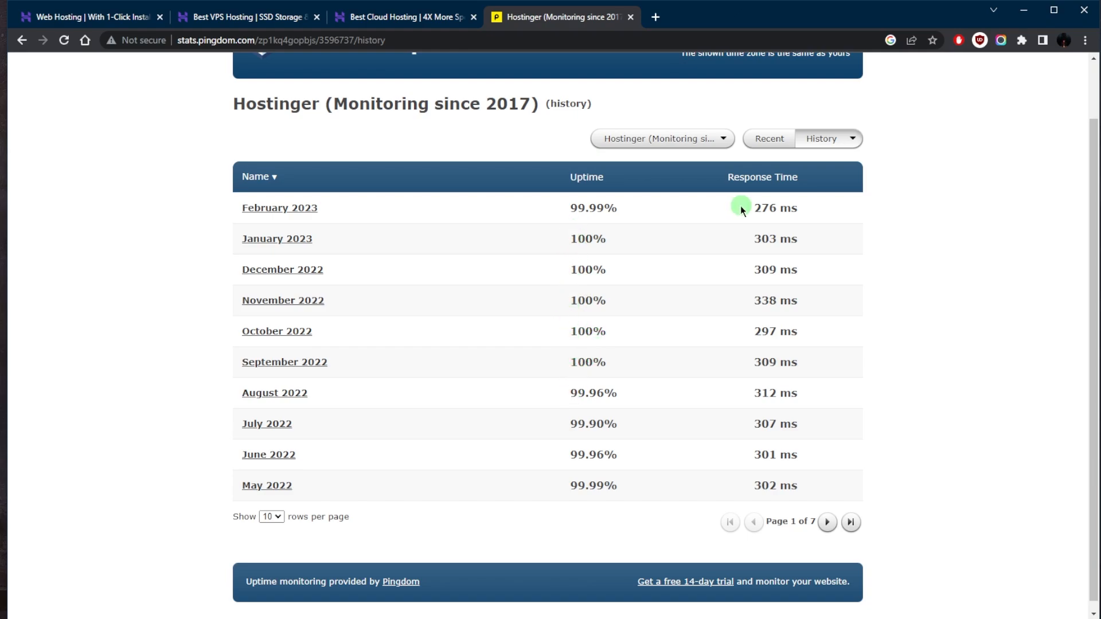
{"action": "mouse_move", "coordinate": [750, 233]}
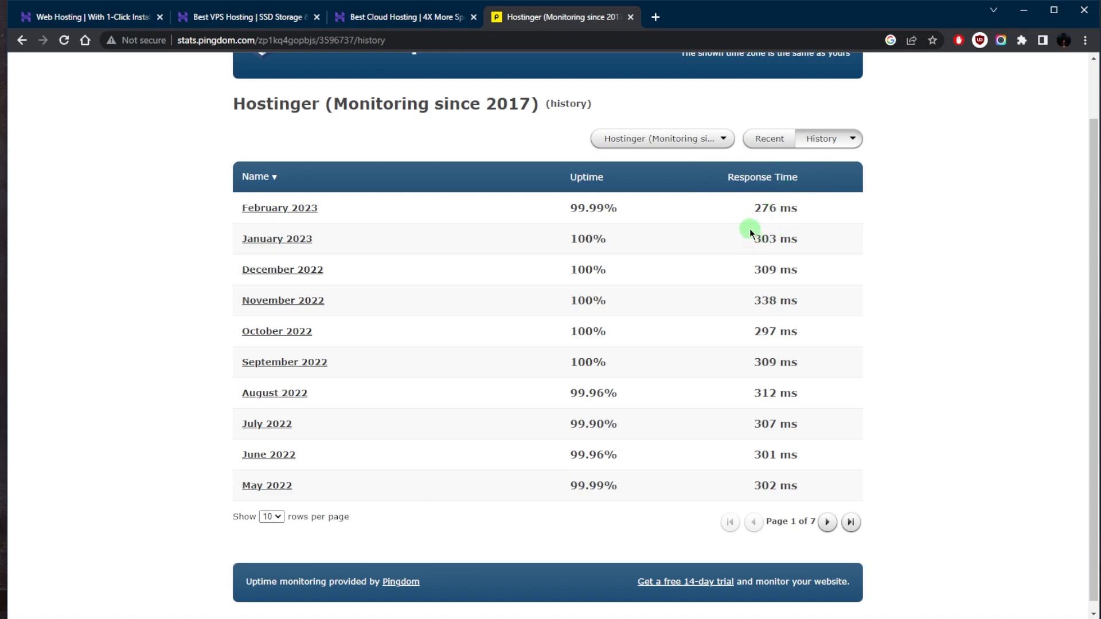
{"action": "mouse_move", "coordinate": [751, 228]}
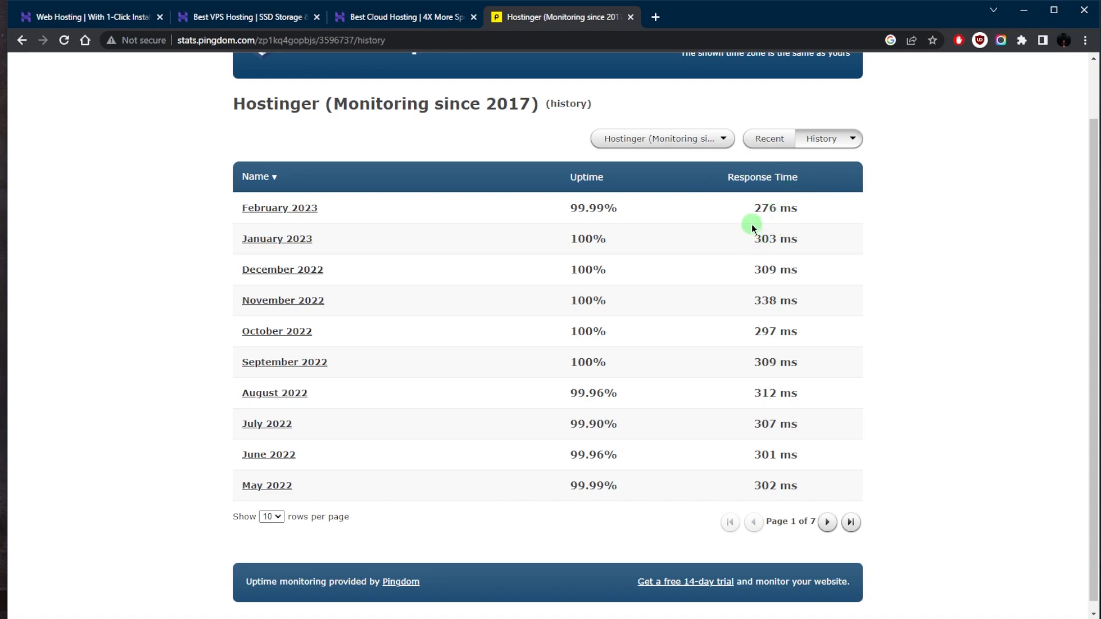
{"action": "mouse_move", "coordinate": [770, 453]}
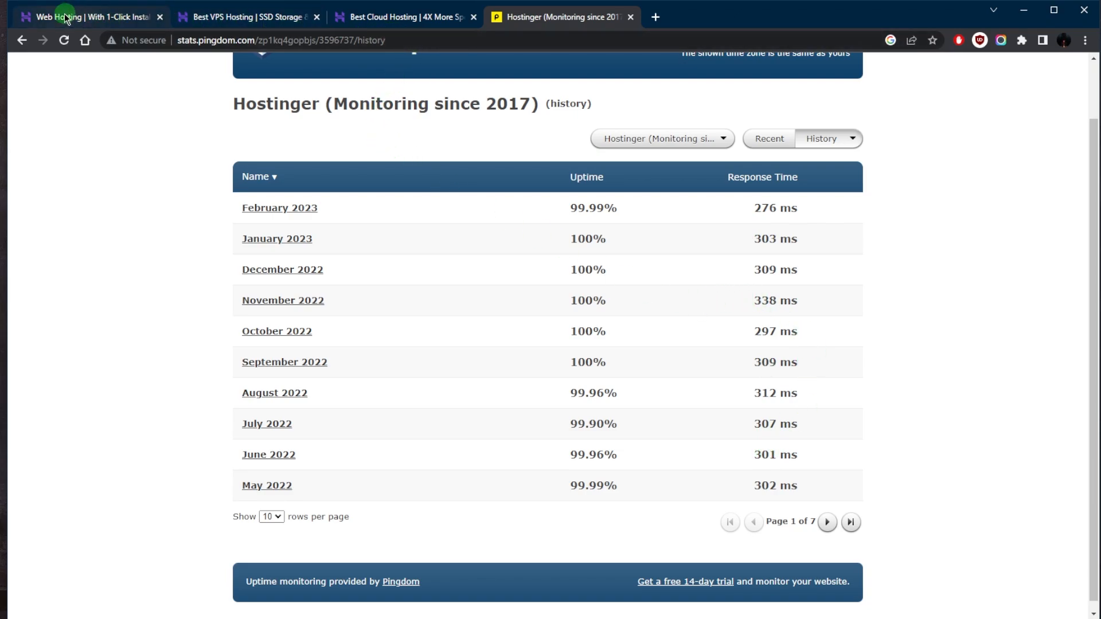
Check the VPS hosting page briefly, then return to the web hosting page
{"action": "left_click", "coordinate": [87, 16]}
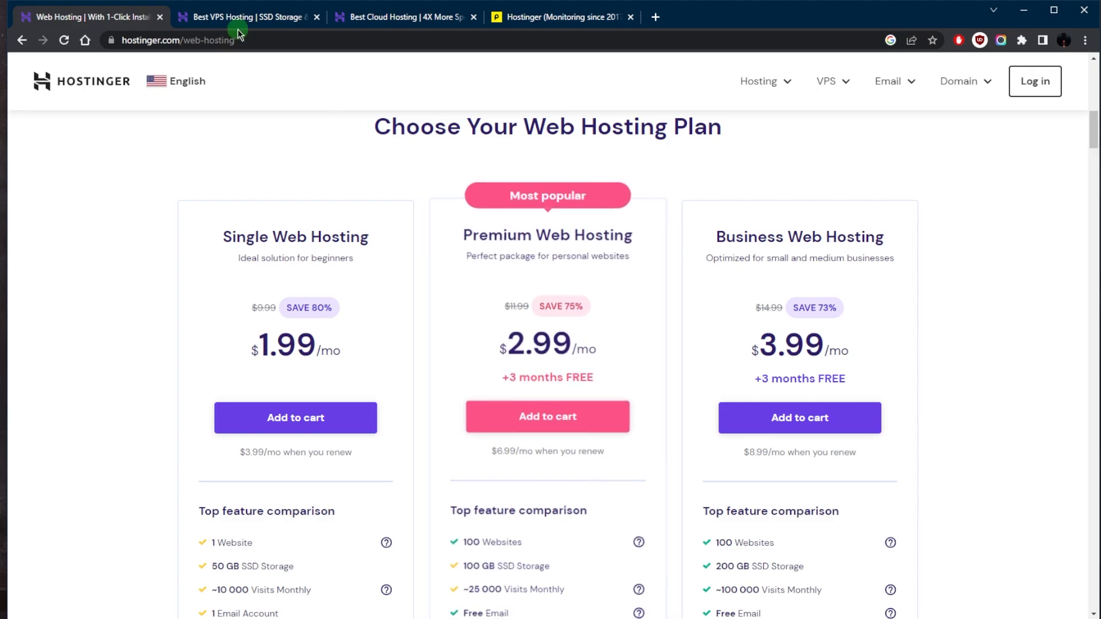
{"action": "left_click", "coordinate": [246, 17]}
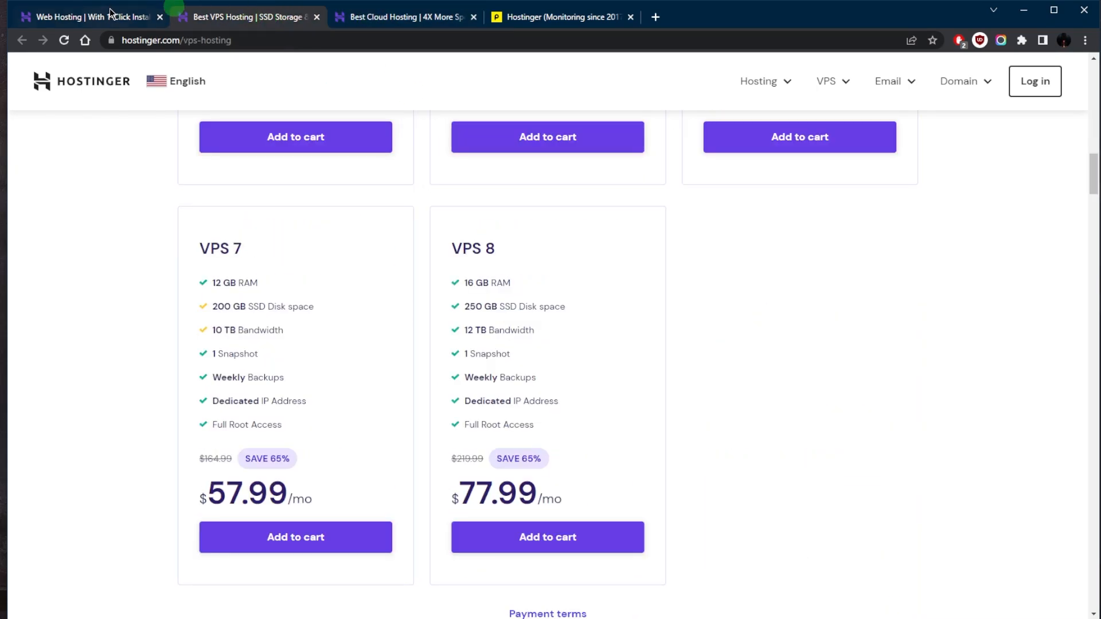
{"action": "left_click", "coordinate": [85, 16]}
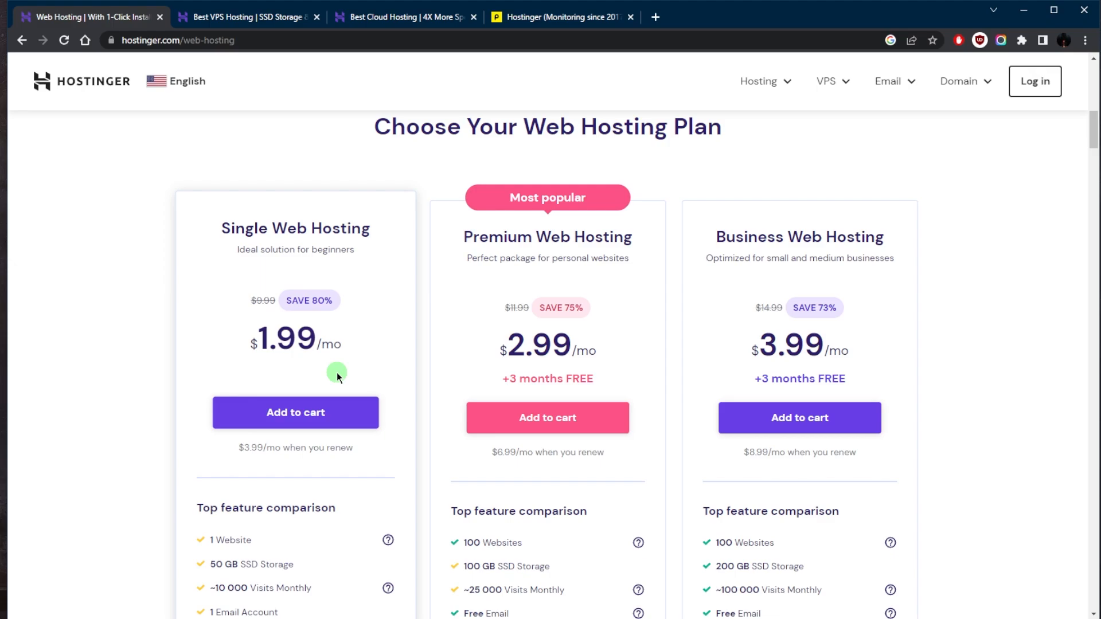
{"action": "mouse_move", "coordinate": [320, 348]}
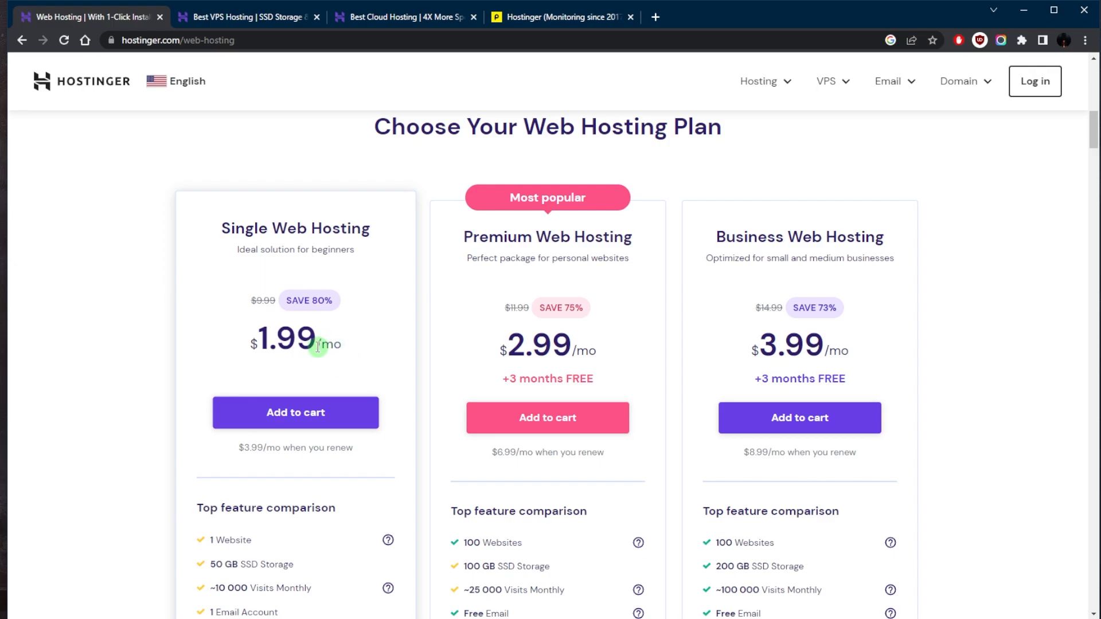
Compare Single, Premium and Business features and prices ($1.99, $2.99, $3.99/mo)
{"action": "scroll", "scroll_direction": "down", "scroll_amount": 3}
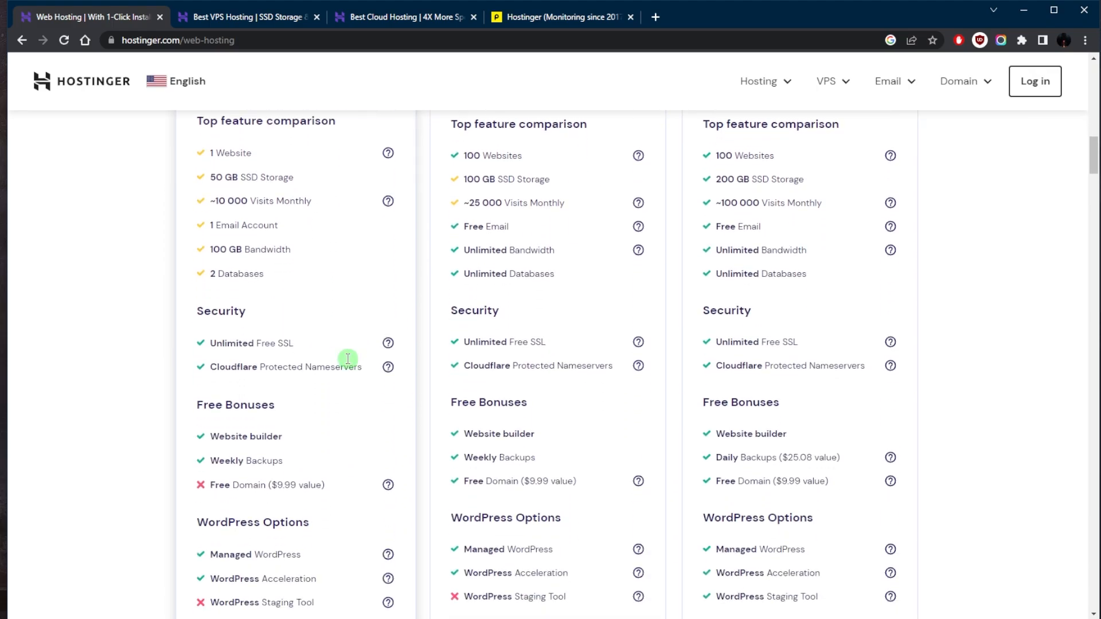
{"action": "scroll", "scroll_direction": "up", "scroll_amount": 3}
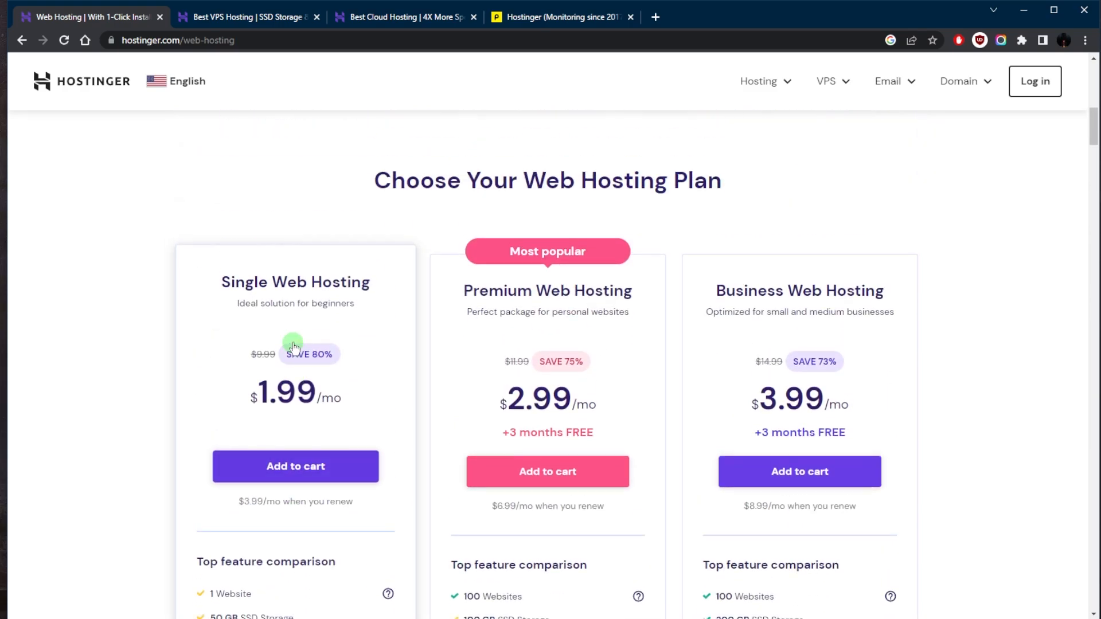
{"action": "scroll", "scroll_direction": "down", "scroll_amount": 3}
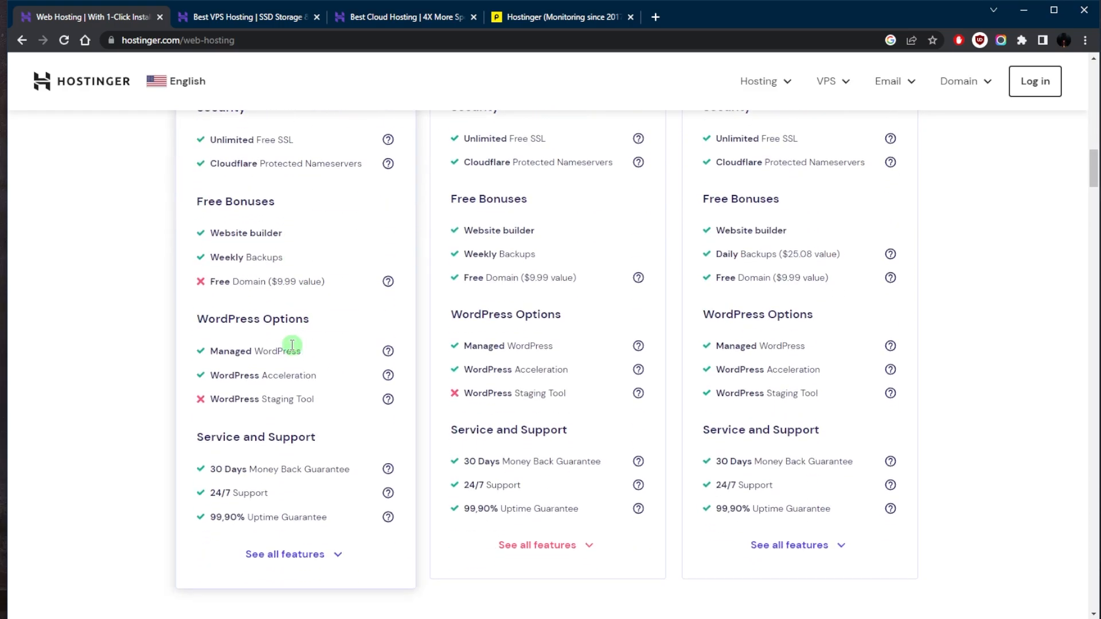
{"action": "scroll", "scroll_direction": "down", "scroll_amount": 3}
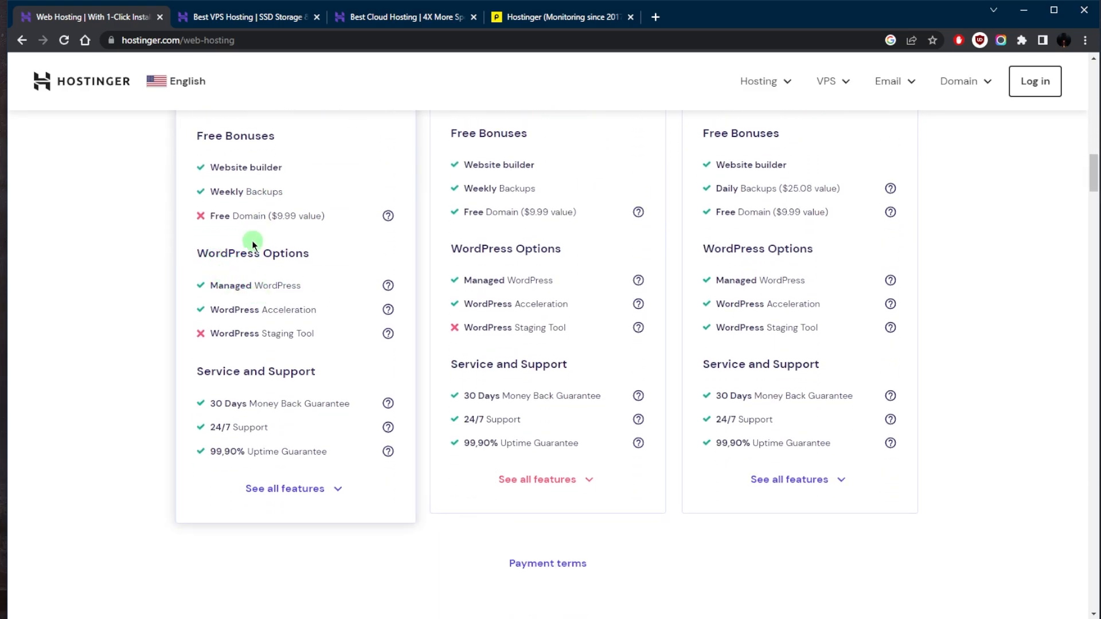
{"action": "scroll", "scroll_direction": "up", "scroll_amount": 3}
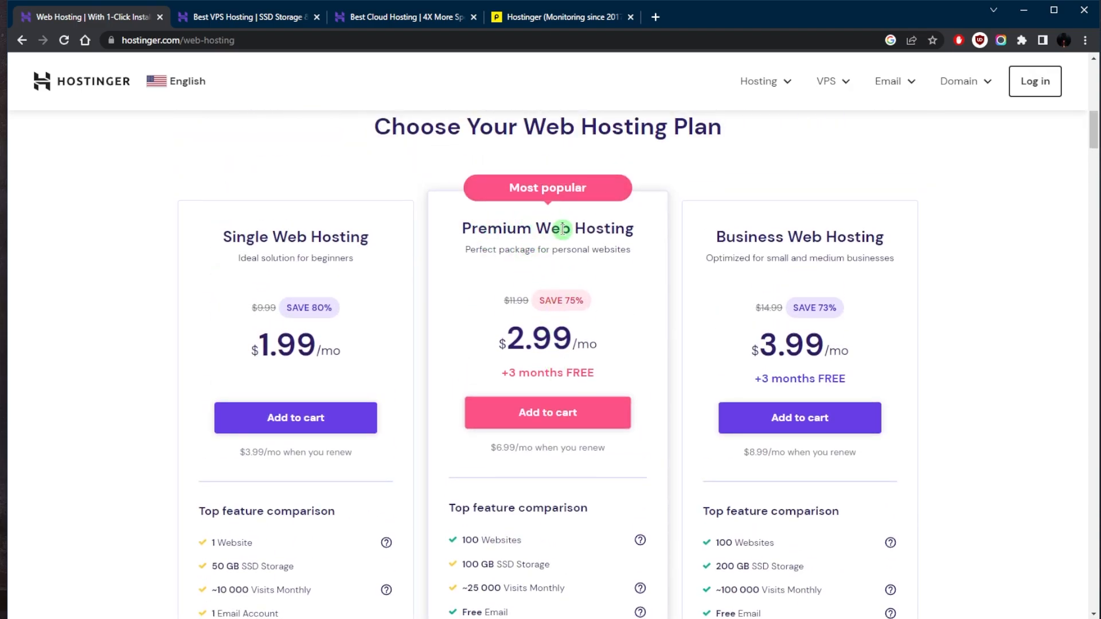
{"action": "scroll", "scroll_direction": "down", "scroll_amount": 3}
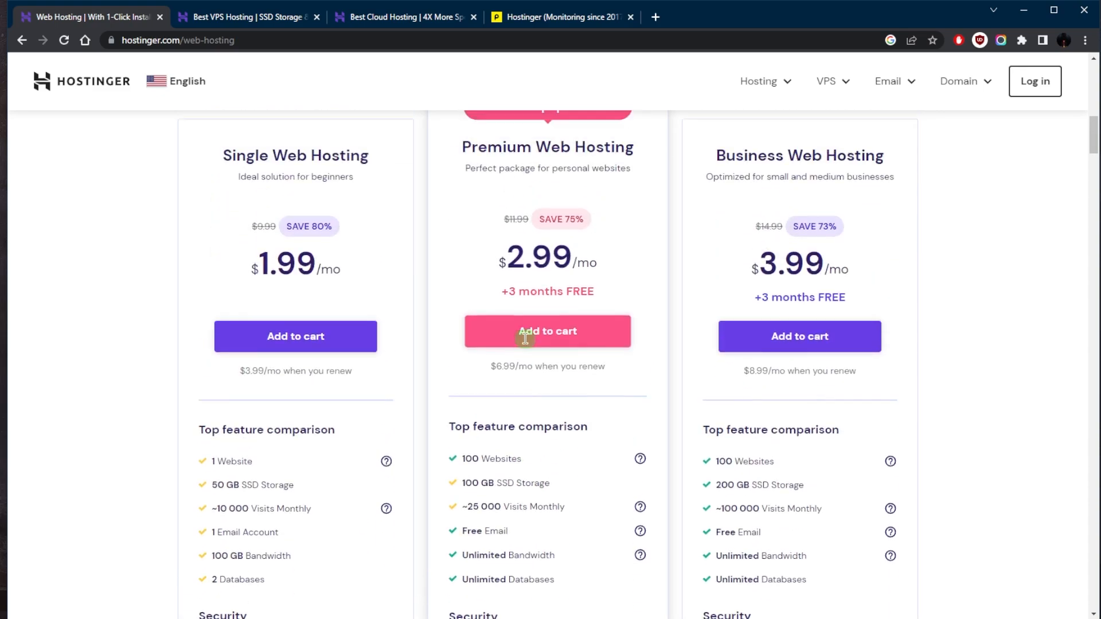
{"action": "scroll", "scroll_direction": "down", "scroll_amount": 3}
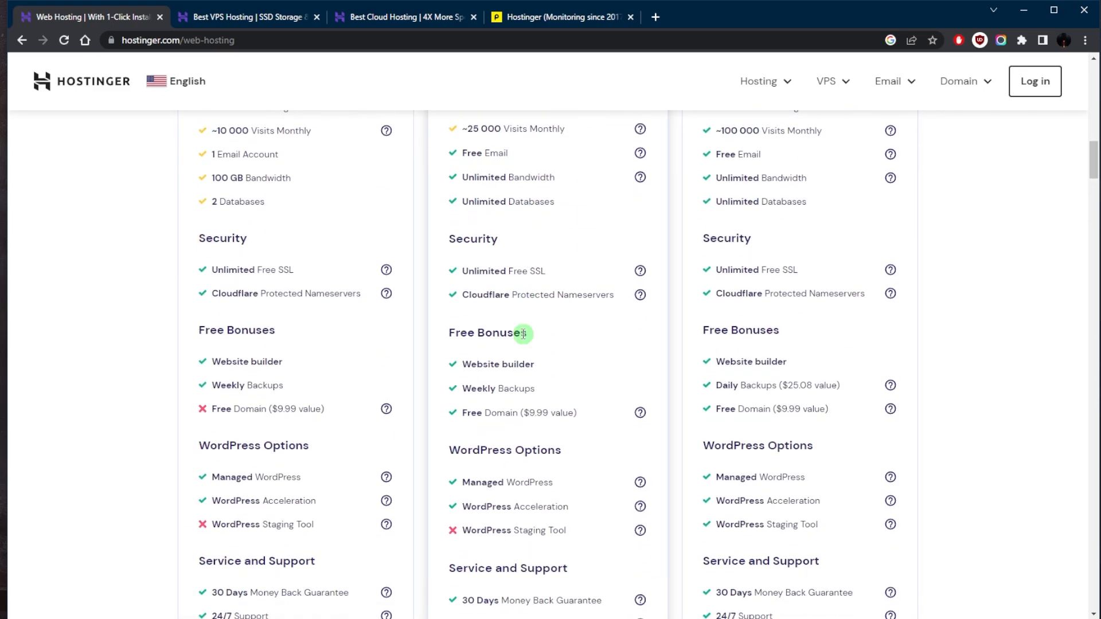
{"action": "scroll", "scroll_direction": "up", "scroll_amount": 3}
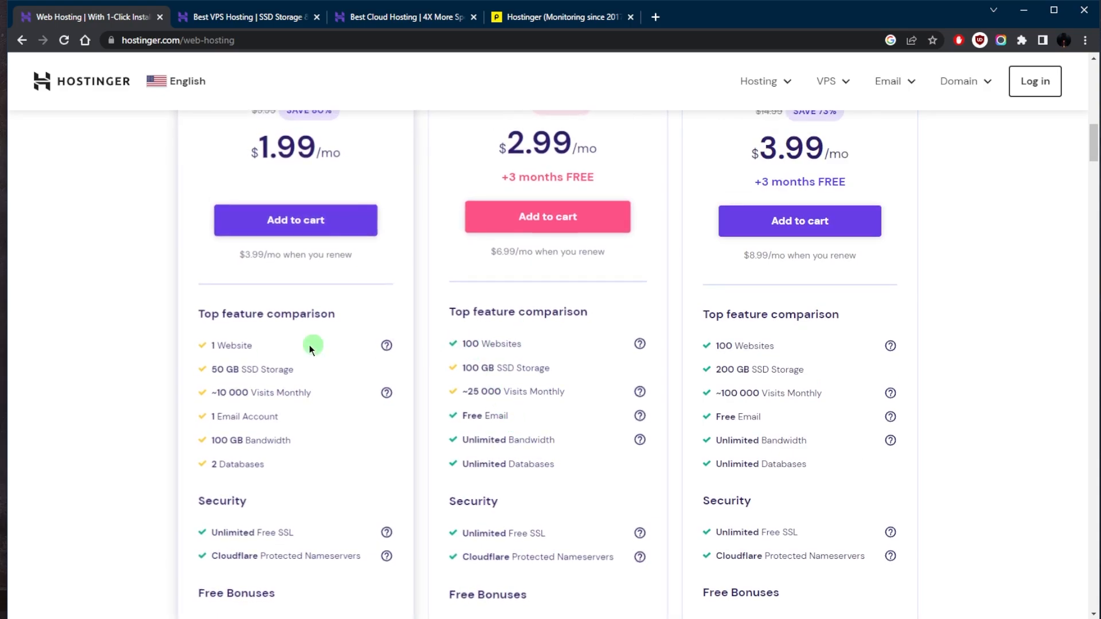
{"action": "scroll", "scroll_direction": "up", "scroll_amount": 3}
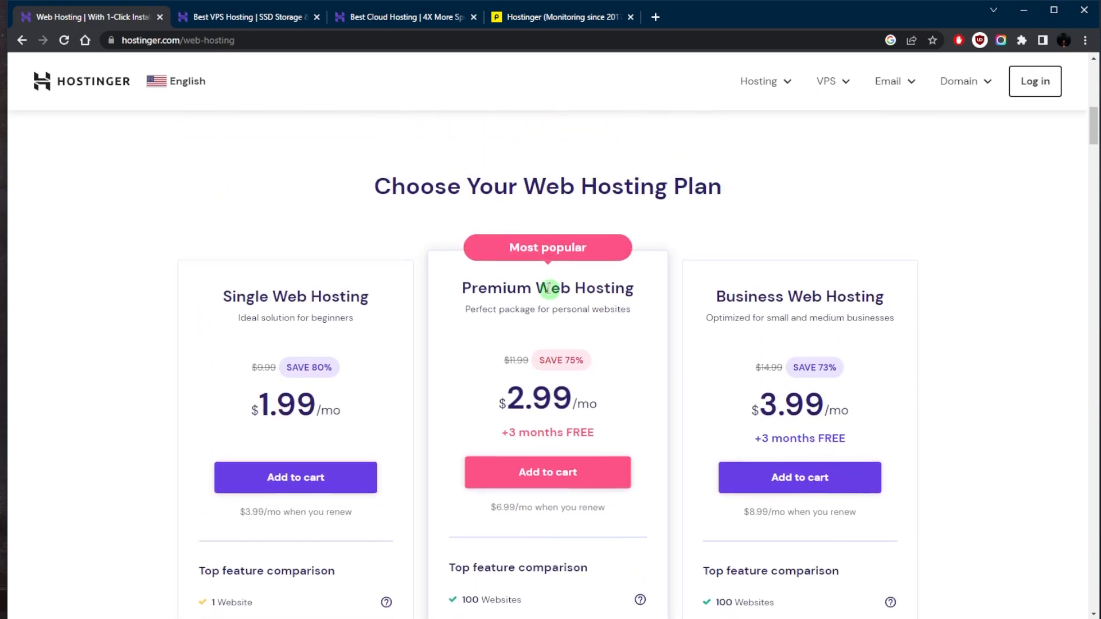
{"action": "scroll", "scroll_direction": "down", "scroll_amount": 3}
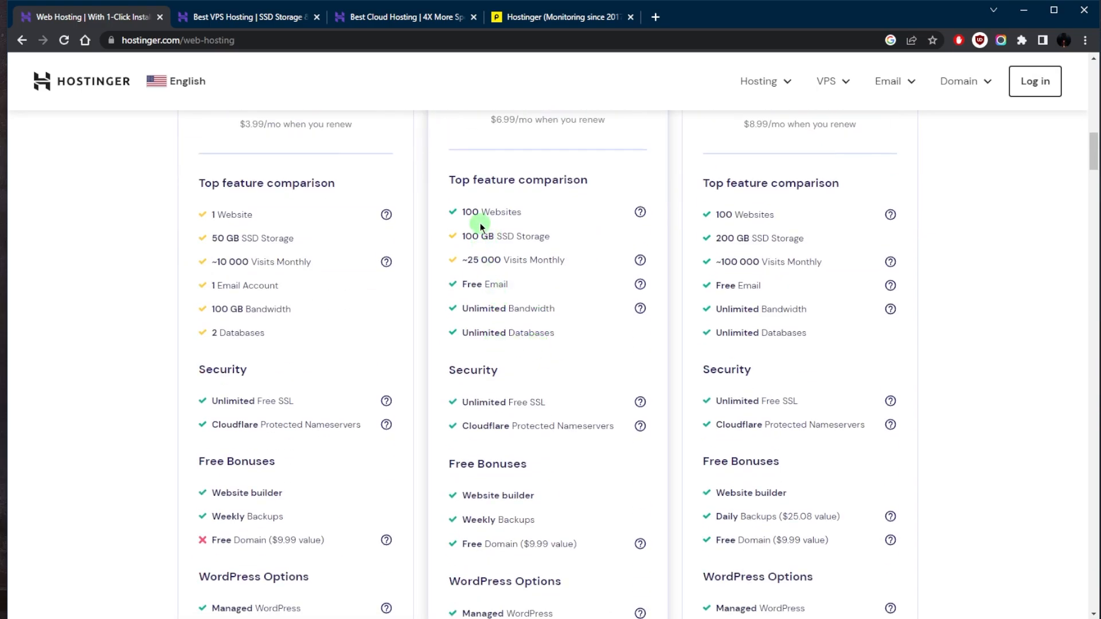
{"action": "mouse_move", "coordinate": [500, 264]}
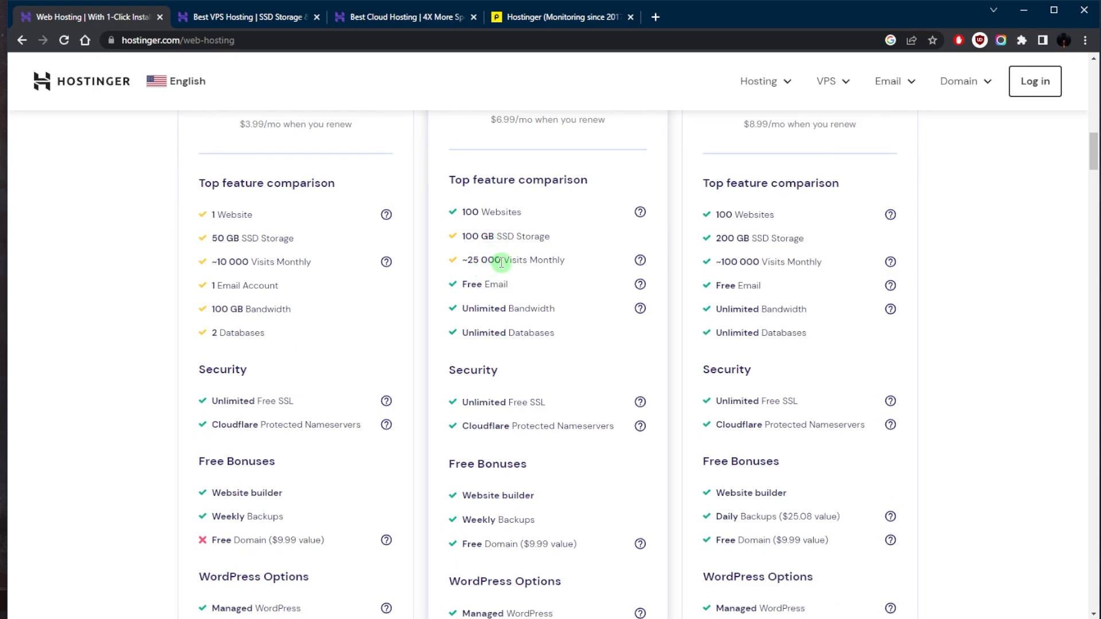
{"action": "mouse_move", "coordinate": [535, 283]}
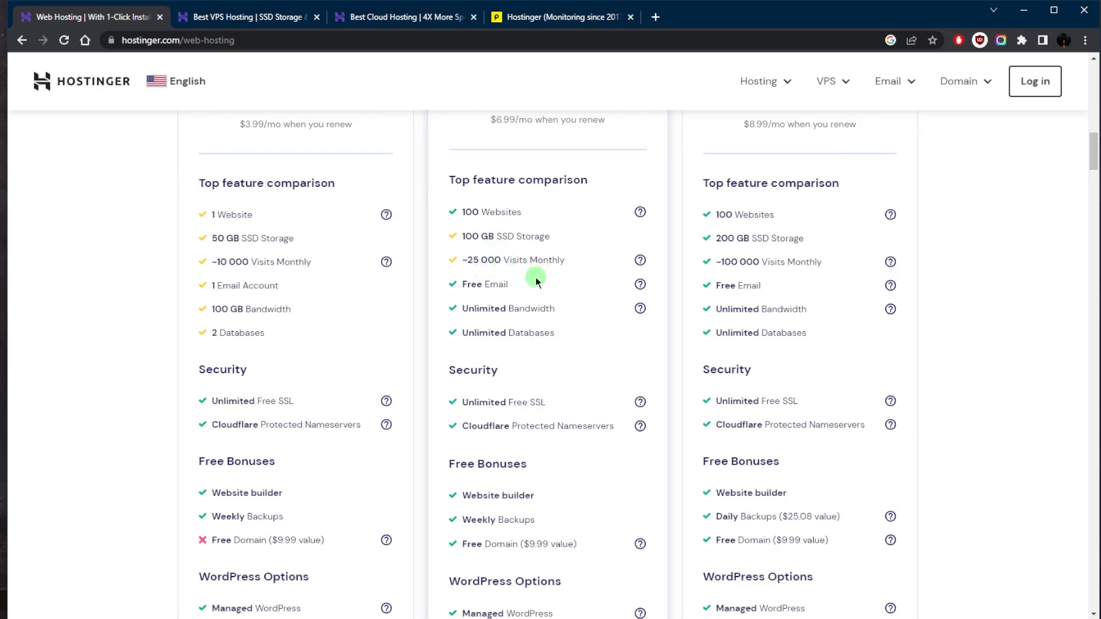
{"action": "mouse_move", "coordinate": [535, 291]}
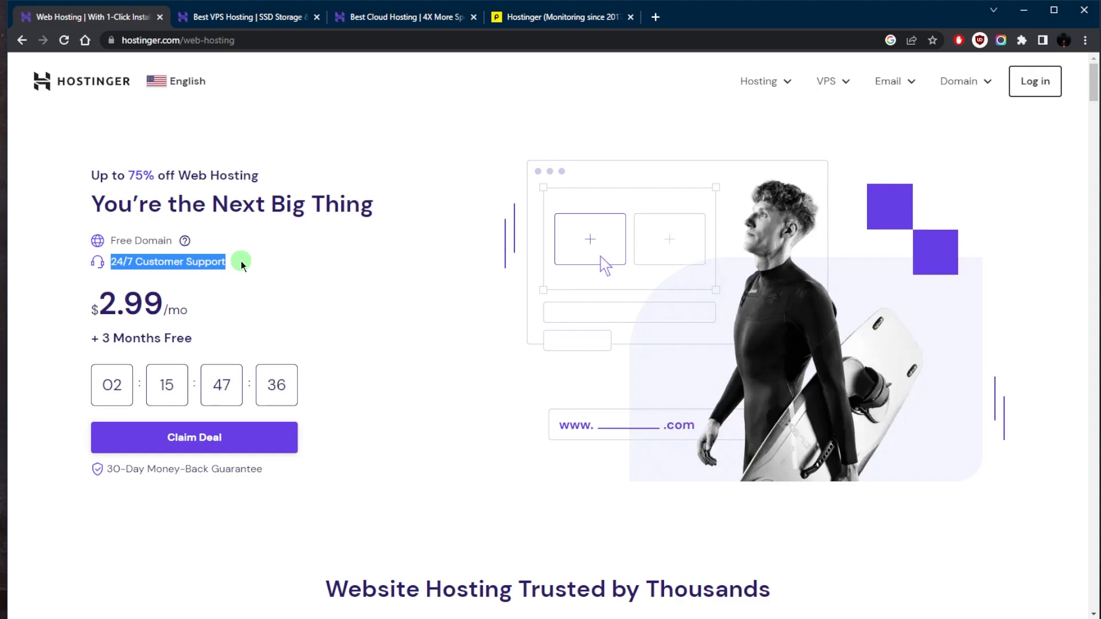
{"action": "mouse_move", "coordinate": [369, 295]}
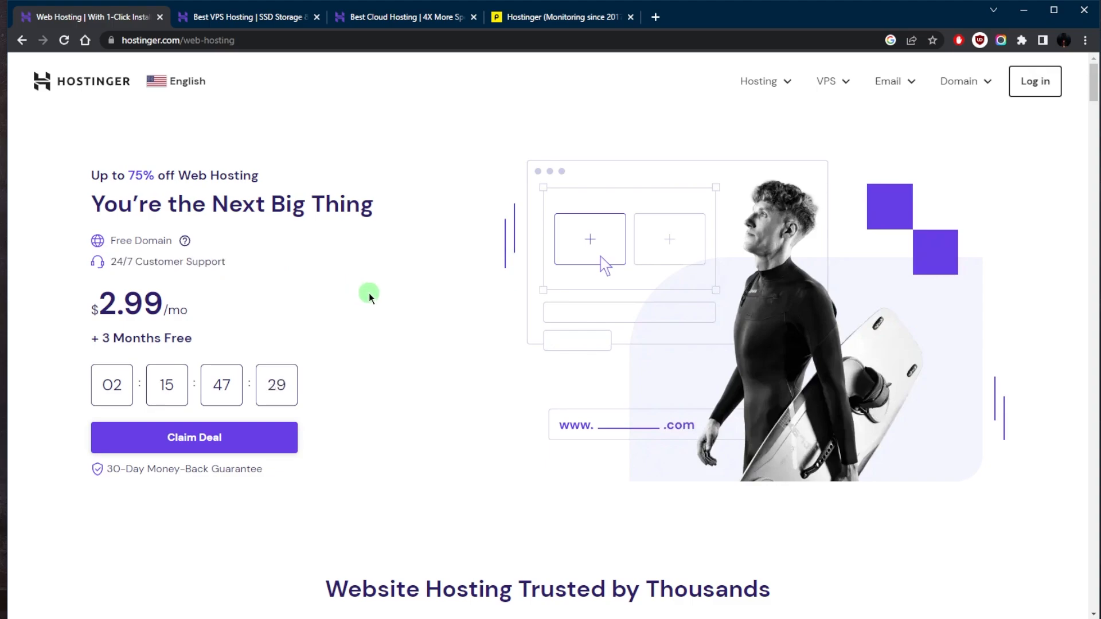
Review the plan cards, with Premium most popular and 80%, 75% and 73% savings
{"action": "scroll", "scroll_direction": "down", "scroll_amount": 3}
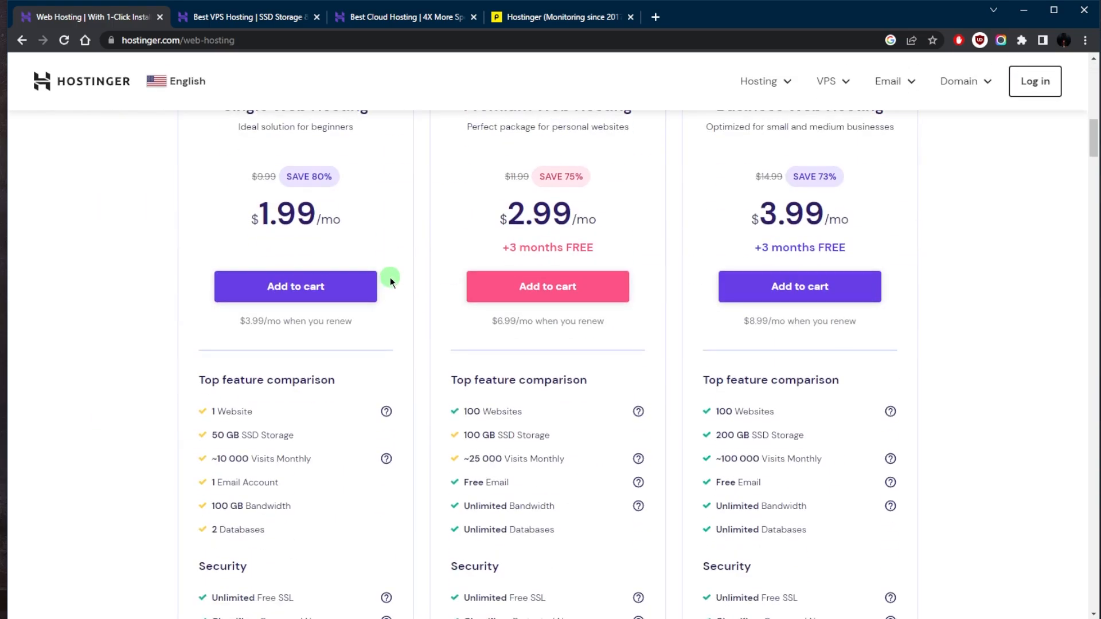
{"action": "scroll", "scroll_direction": "down", "scroll_amount": 3}
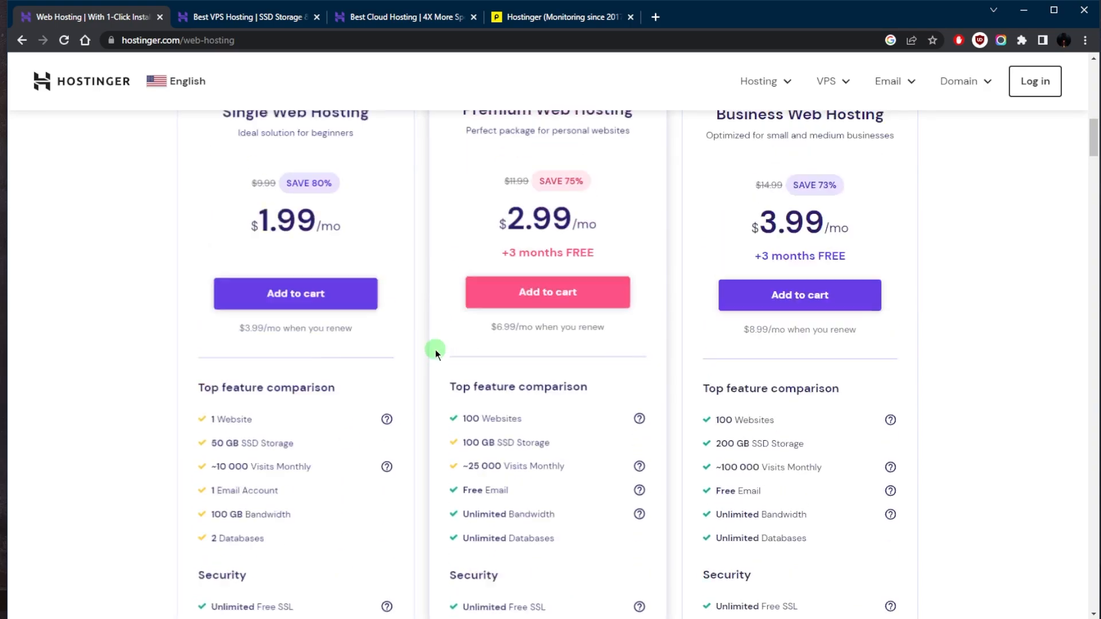
{"action": "left_click", "coordinate": [247, 17]}
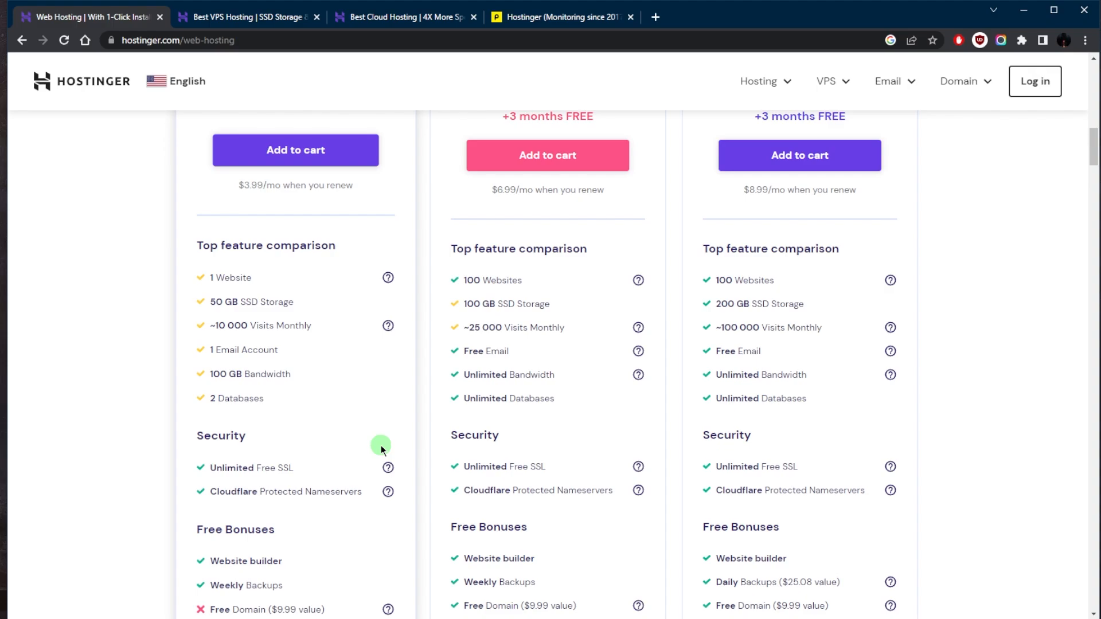
{"action": "scroll", "scroll_direction": "up", "scroll_amount": 3}
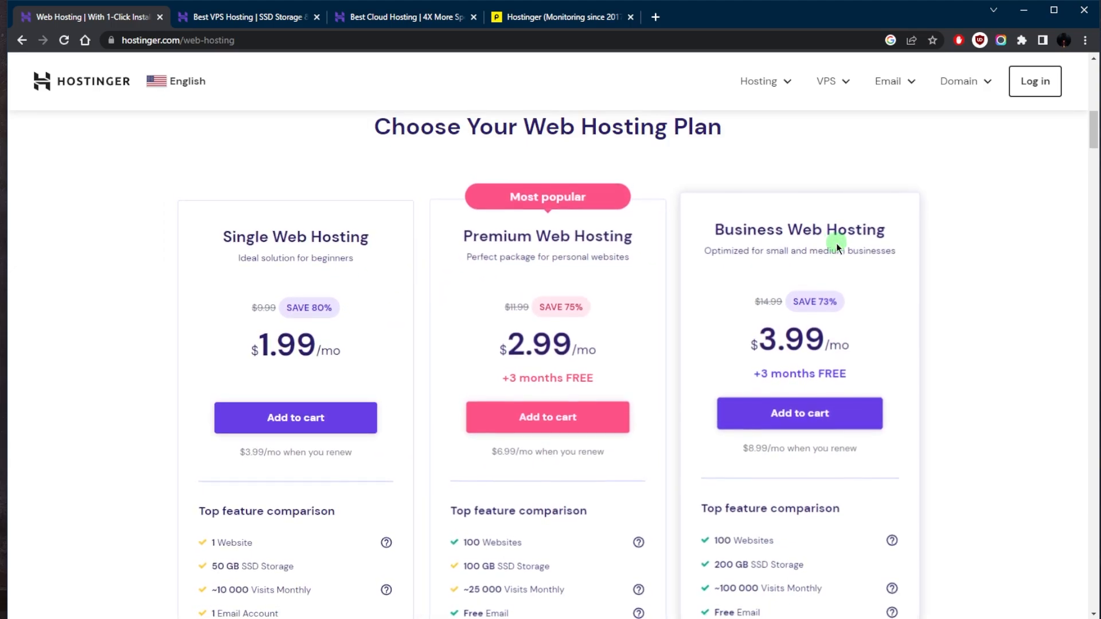
{"action": "mouse_move", "coordinate": [803, 330]}
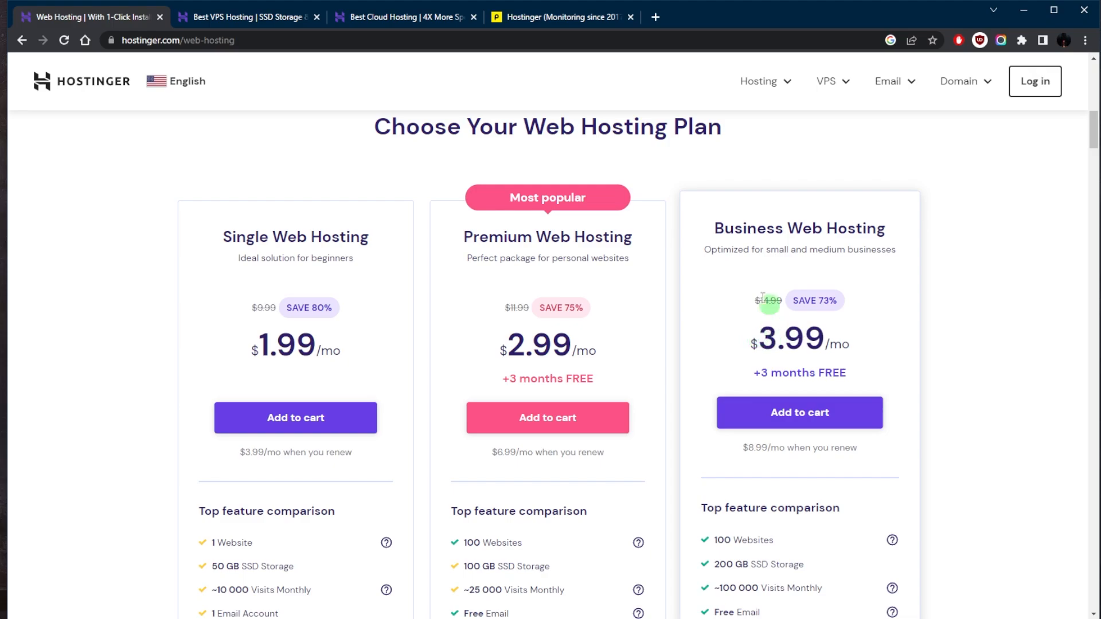
Check the VPS 7 and VPS 8 plans, then the cloud page's top offer from $9.99/mo
{"action": "left_click", "coordinate": [247, 17]}
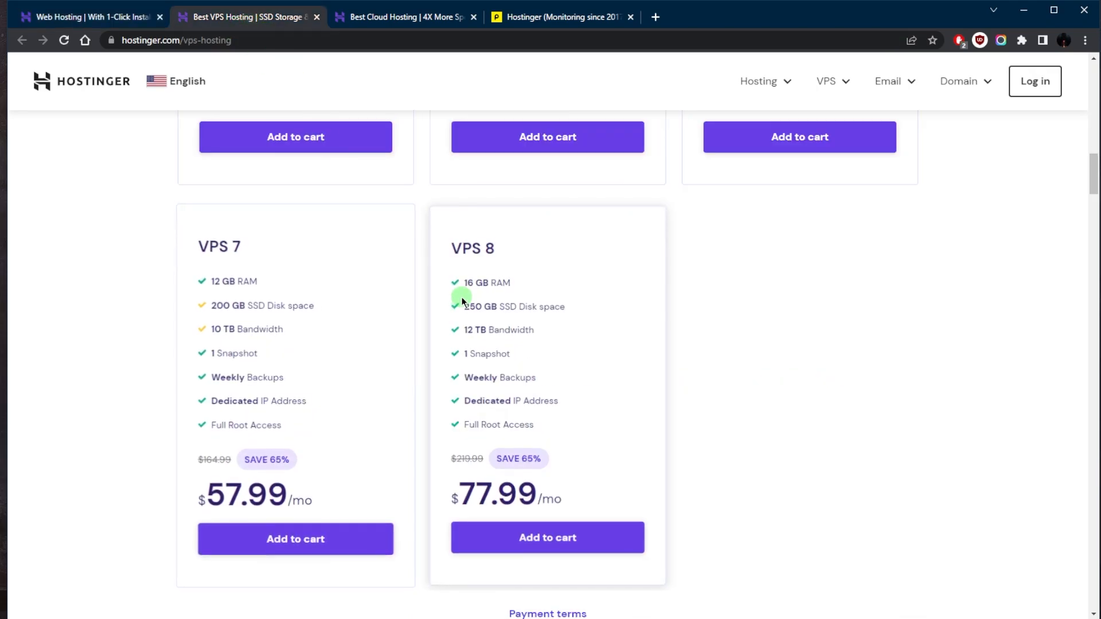
{"action": "left_click", "coordinate": [404, 17]}
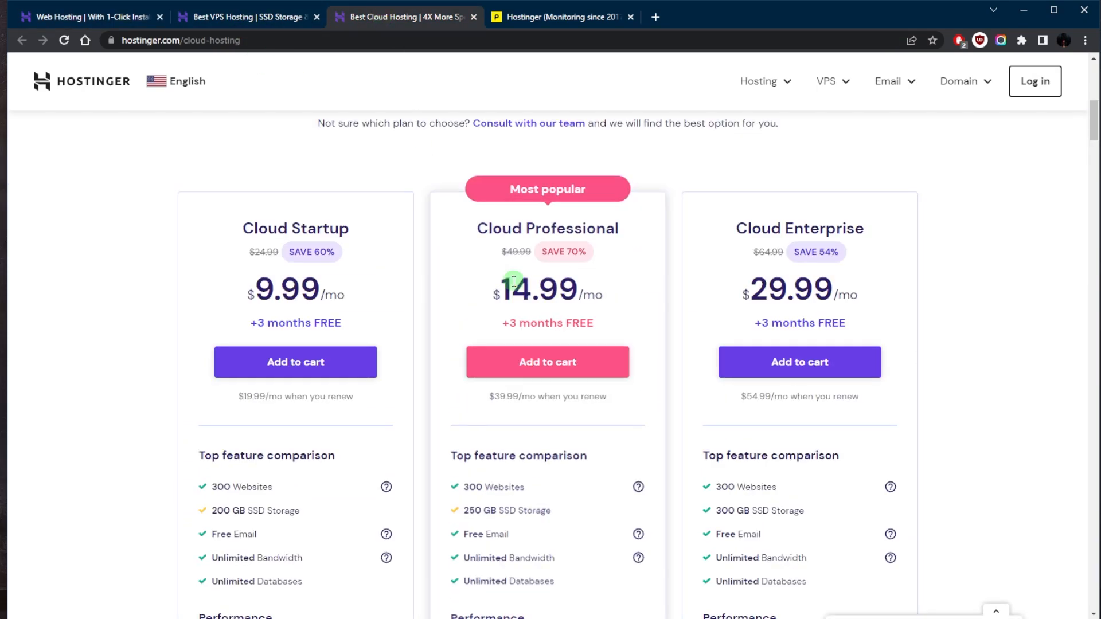
{"action": "scroll", "scroll_direction": "down", "scroll_amount": 3}
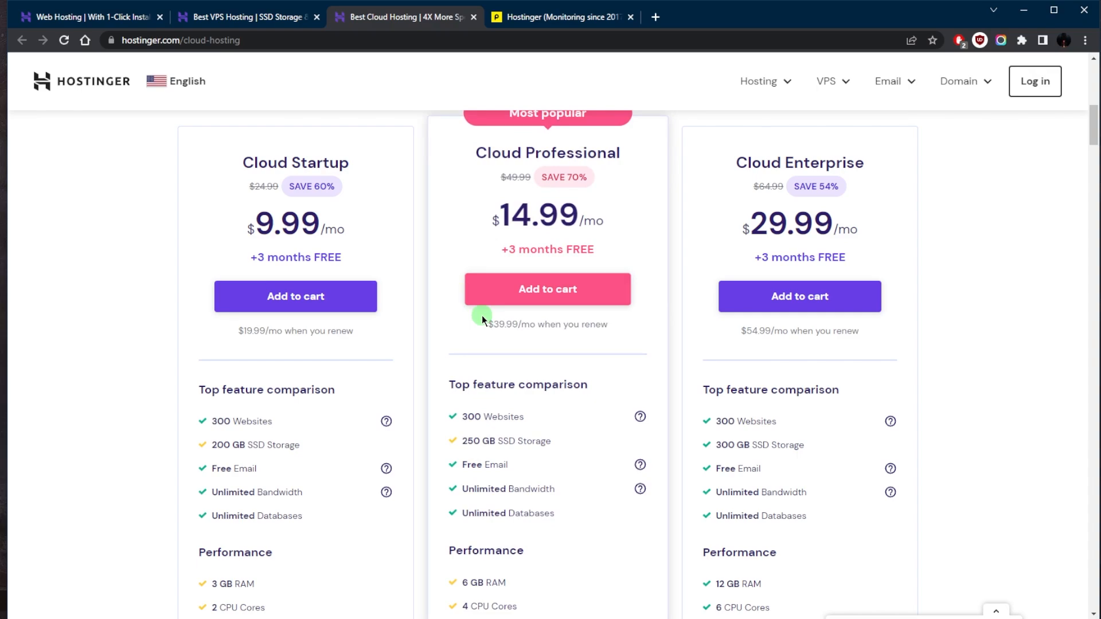
{"action": "mouse_move", "coordinate": [470, 330]}
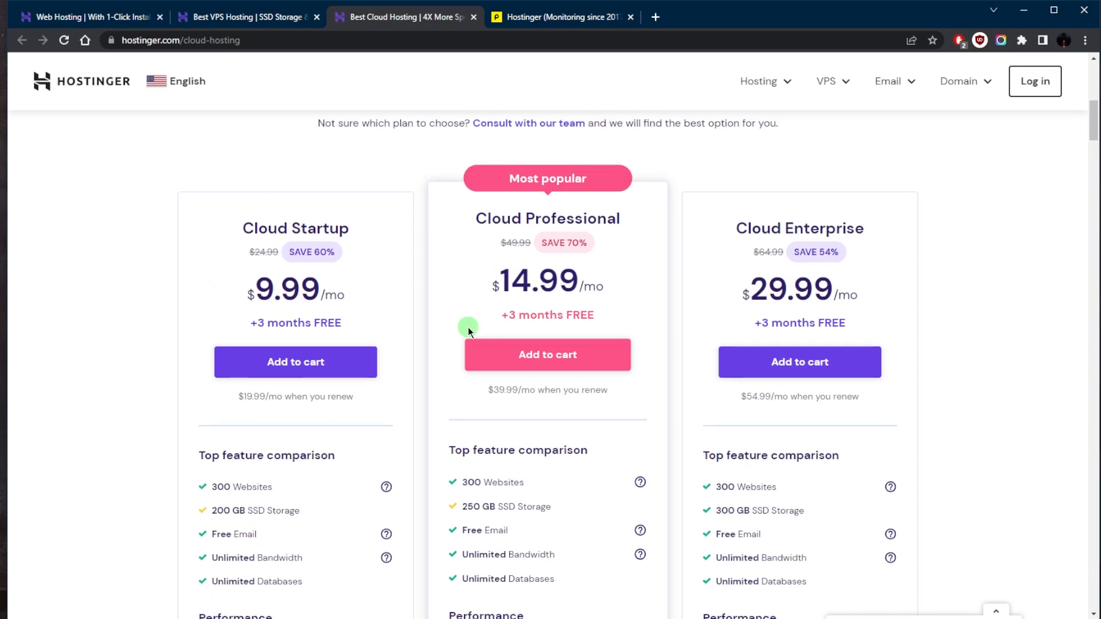
{"action": "scroll", "scroll_direction": "up", "scroll_amount": 3}
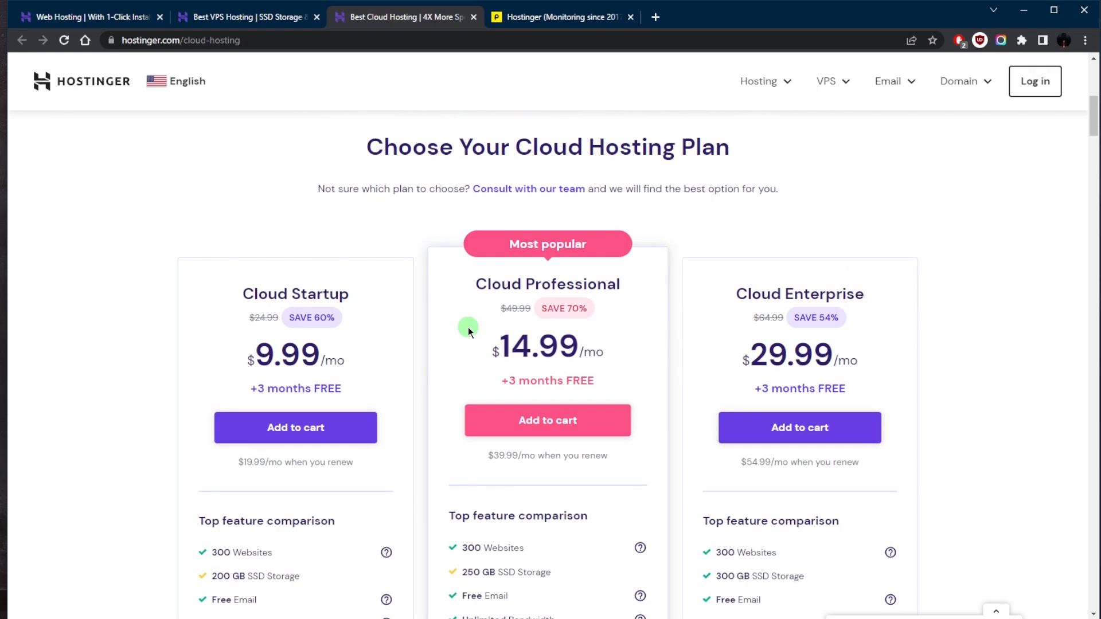
{"action": "scroll", "scroll_direction": "down", "scroll_amount": 3}
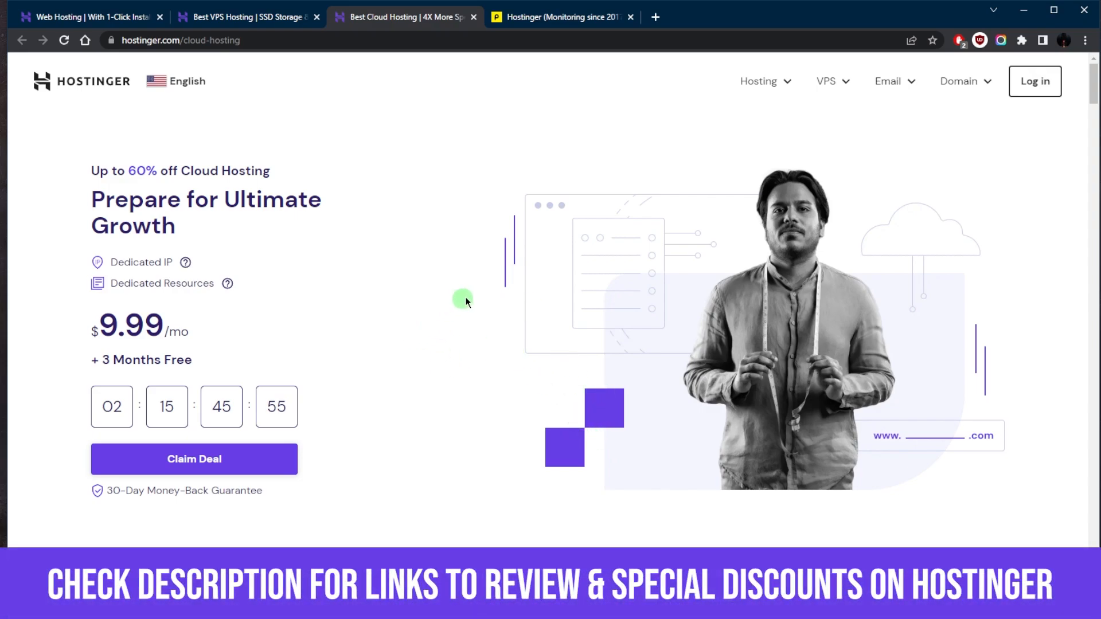
Return to the top of the web hosting page, showing up to 75% off from $2.99/mo
{"action": "left_click", "coordinate": [84, 16]}
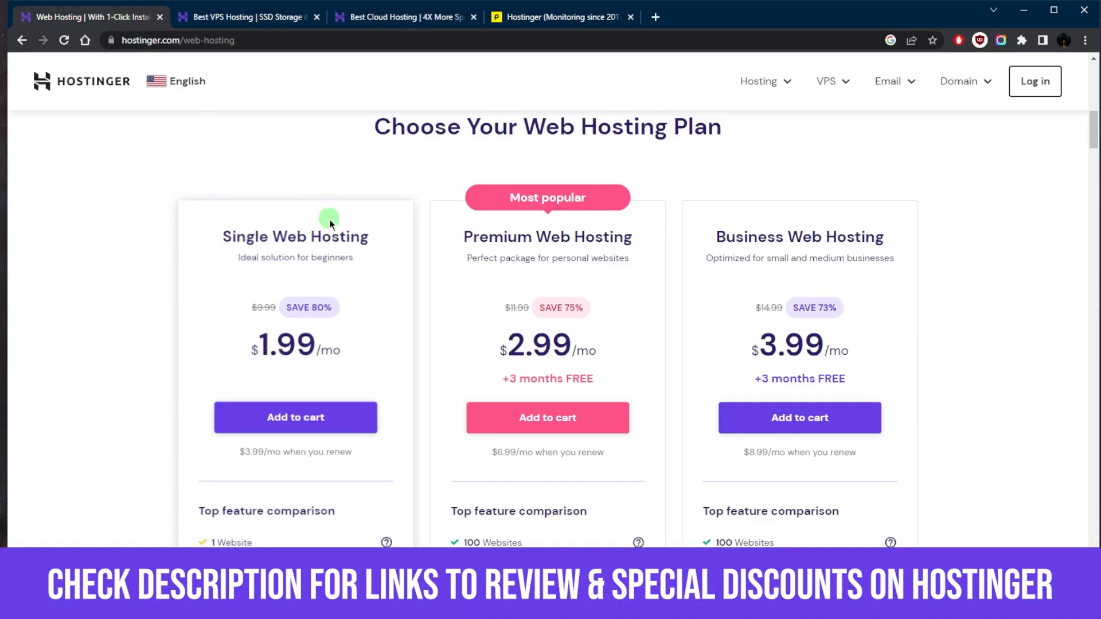
{"action": "scroll", "scroll_direction": "up", "scroll_amount": 3}
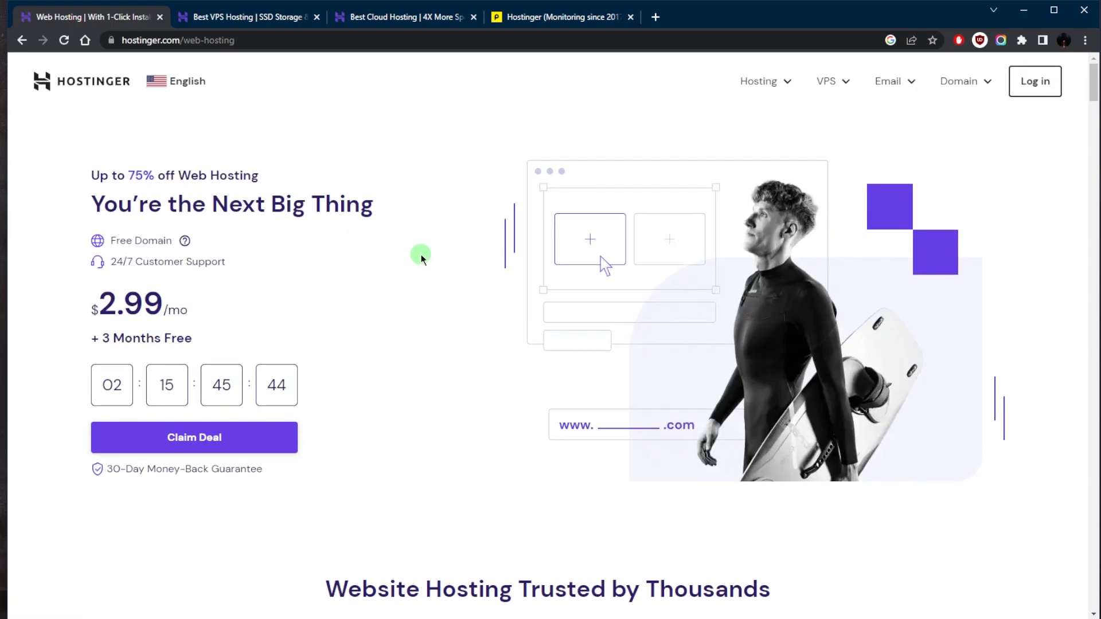
{"action": "mouse_move", "coordinate": [256, 332]}
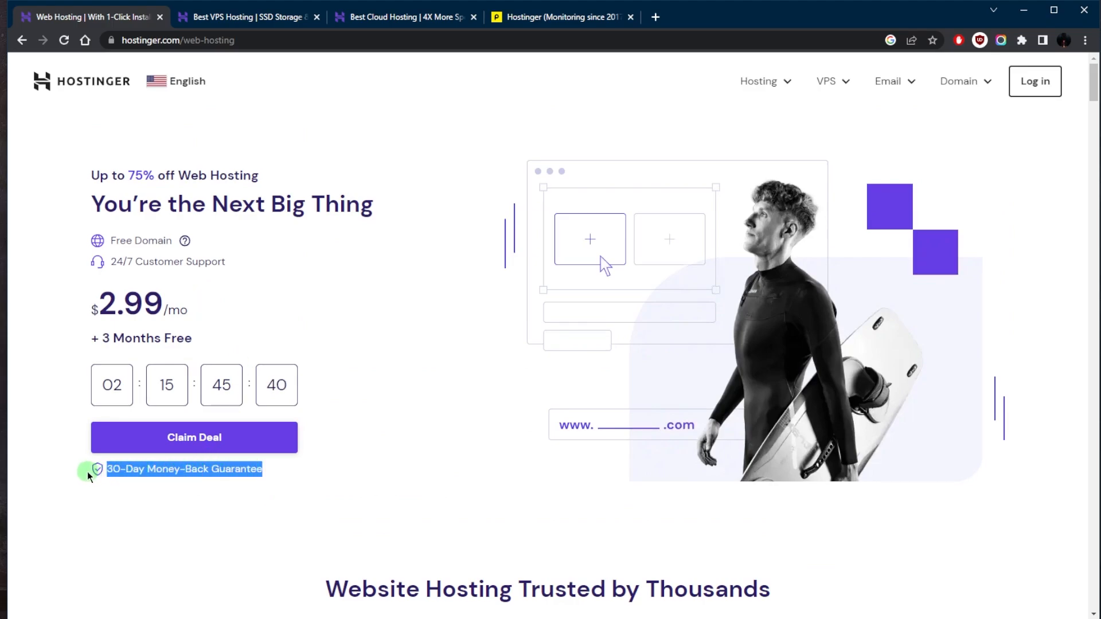
{"action": "mouse_move", "coordinate": [344, 489]}
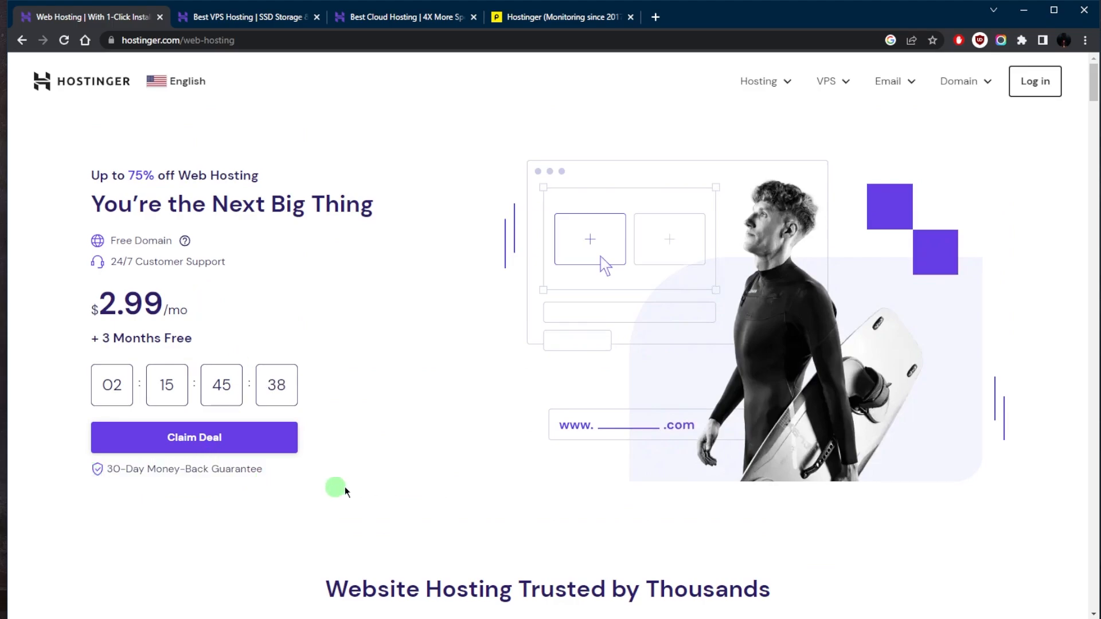